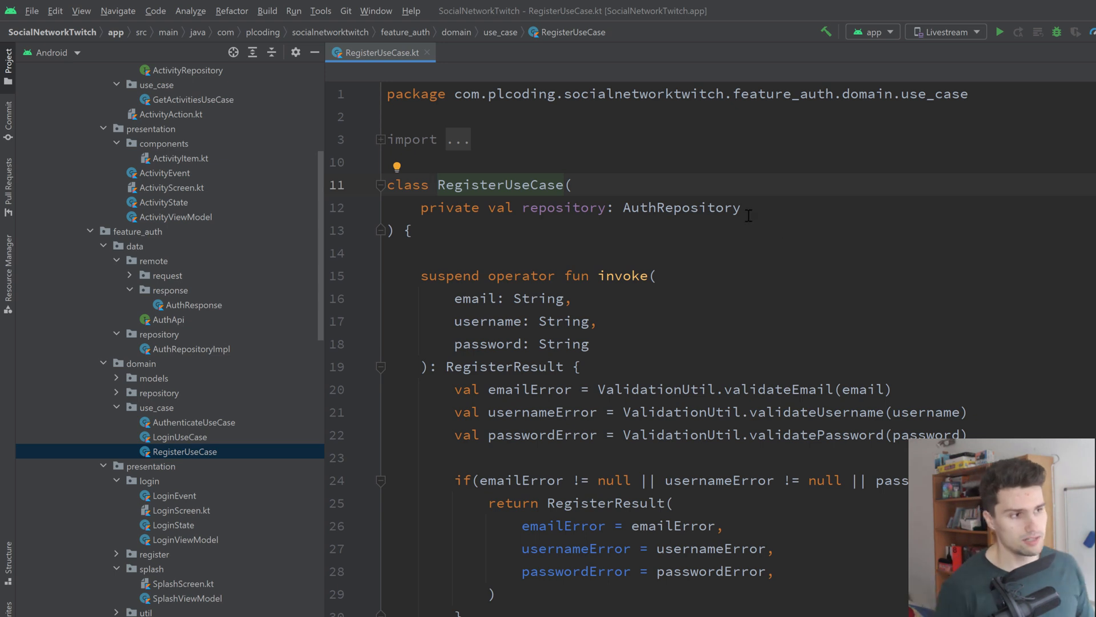
mouse_move(589, 221)
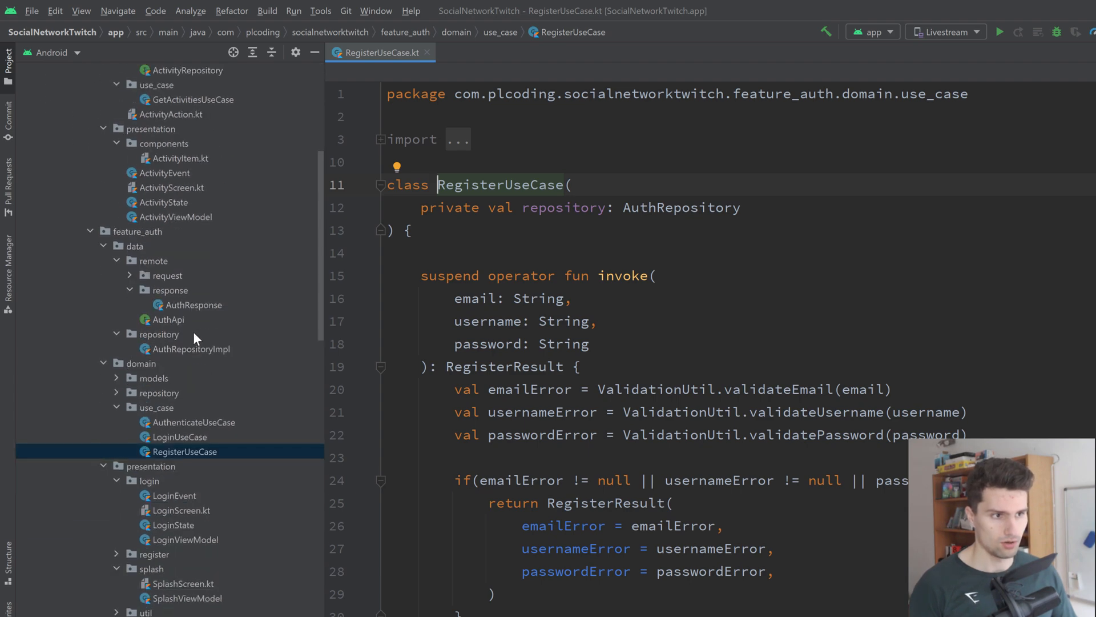
Scroll the Project tool window down before maximizing the RegisterUseCase.kt editor
scroll("down", 3)
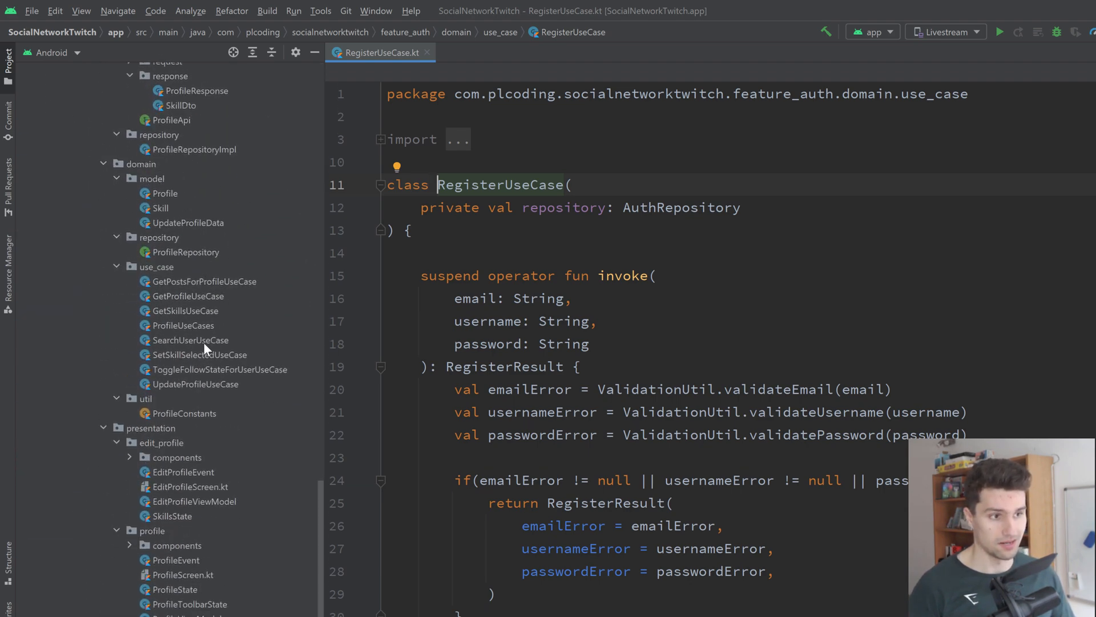
scroll("down", 3)
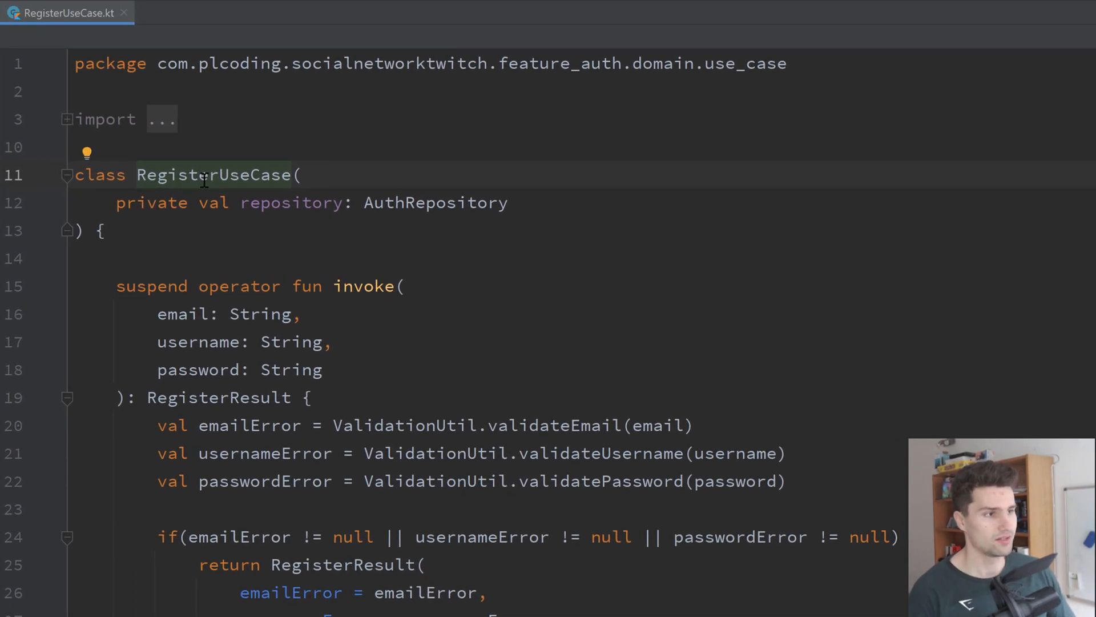
double_click(214, 175)
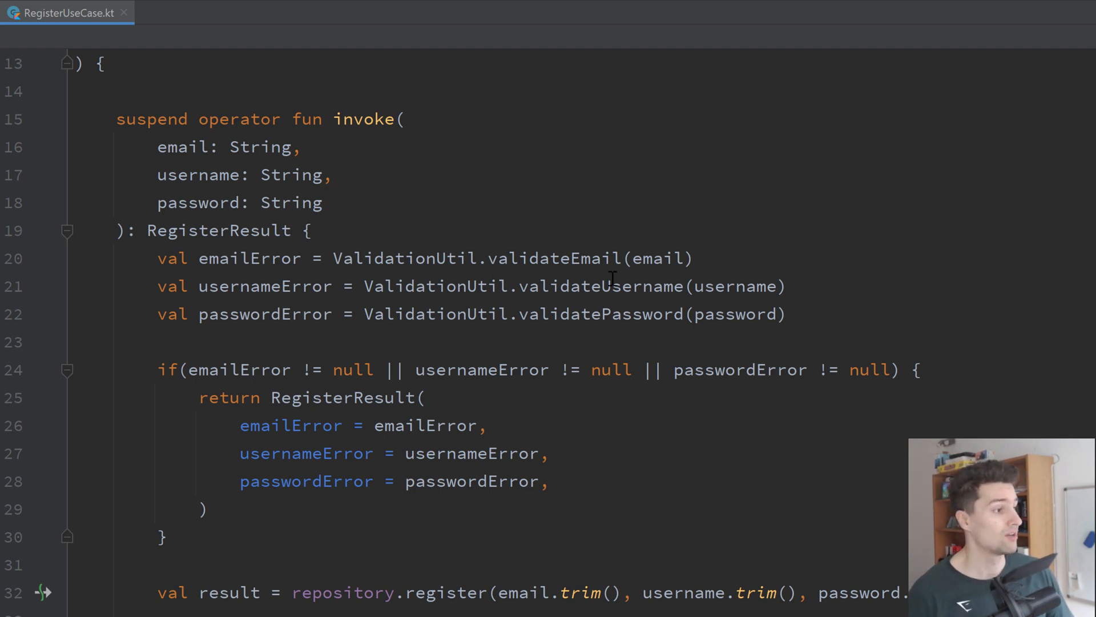
double_click(599, 286)
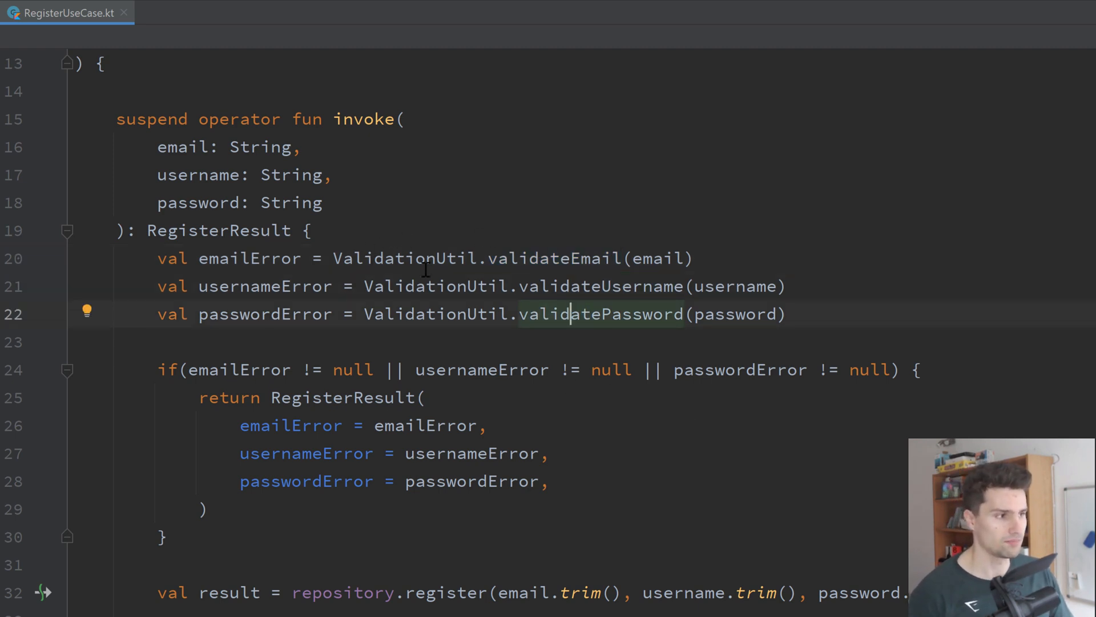
double_click(555, 258)
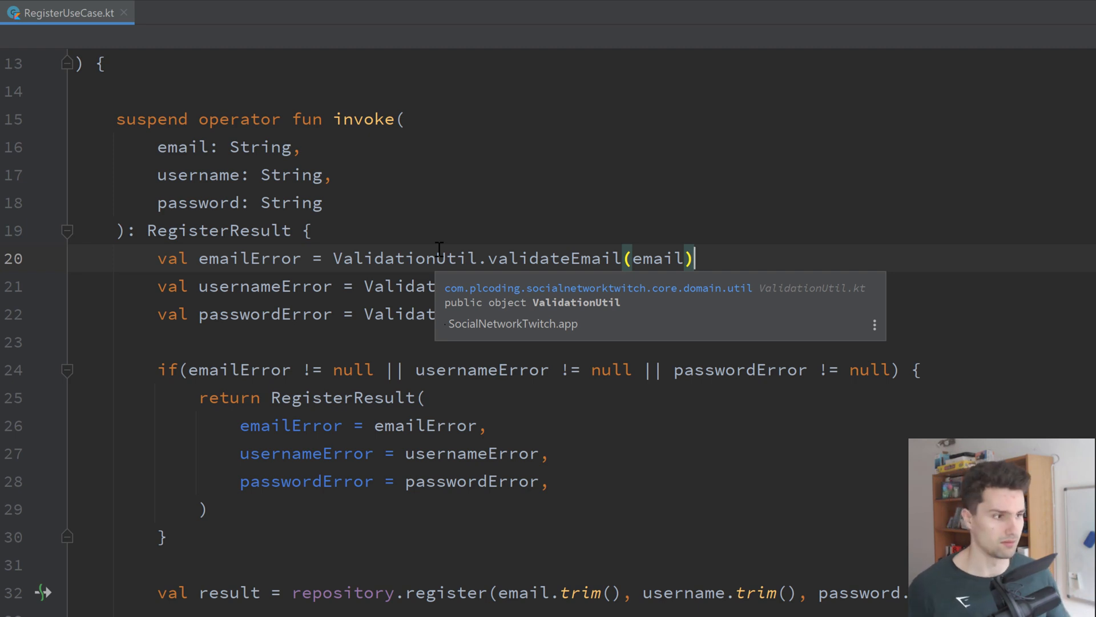
scroll("down", 3)
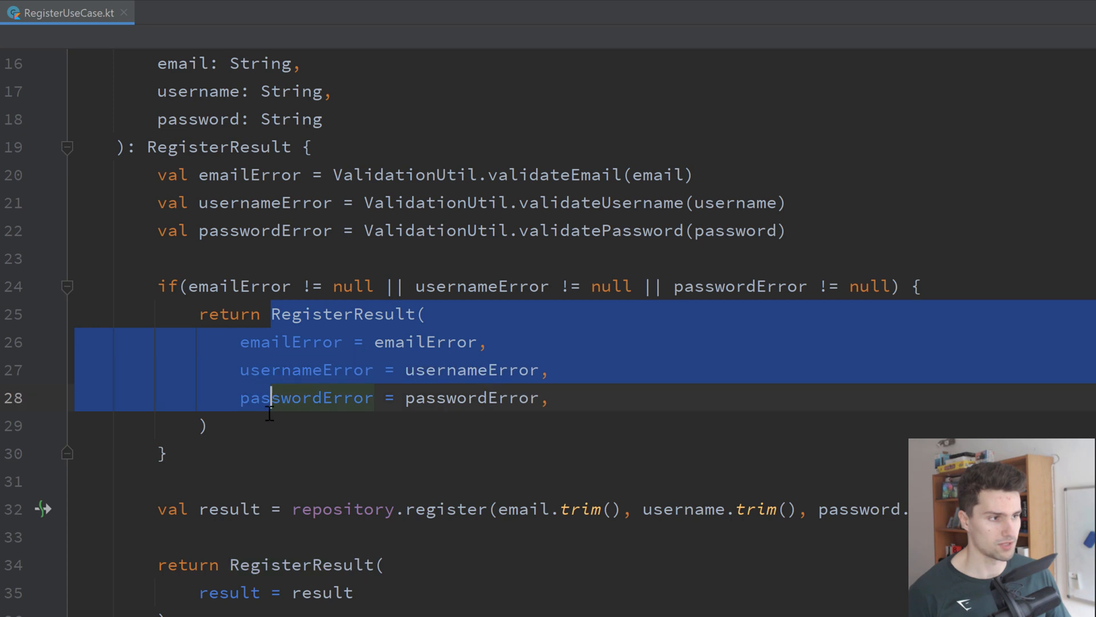
scroll("down", 3)
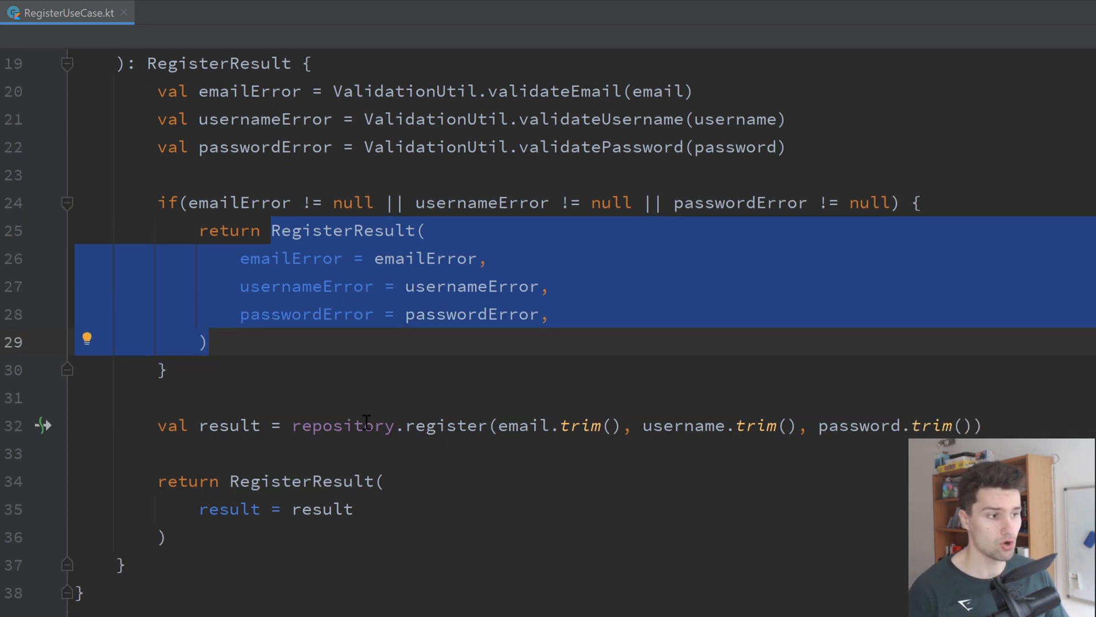
scroll("down", 3)
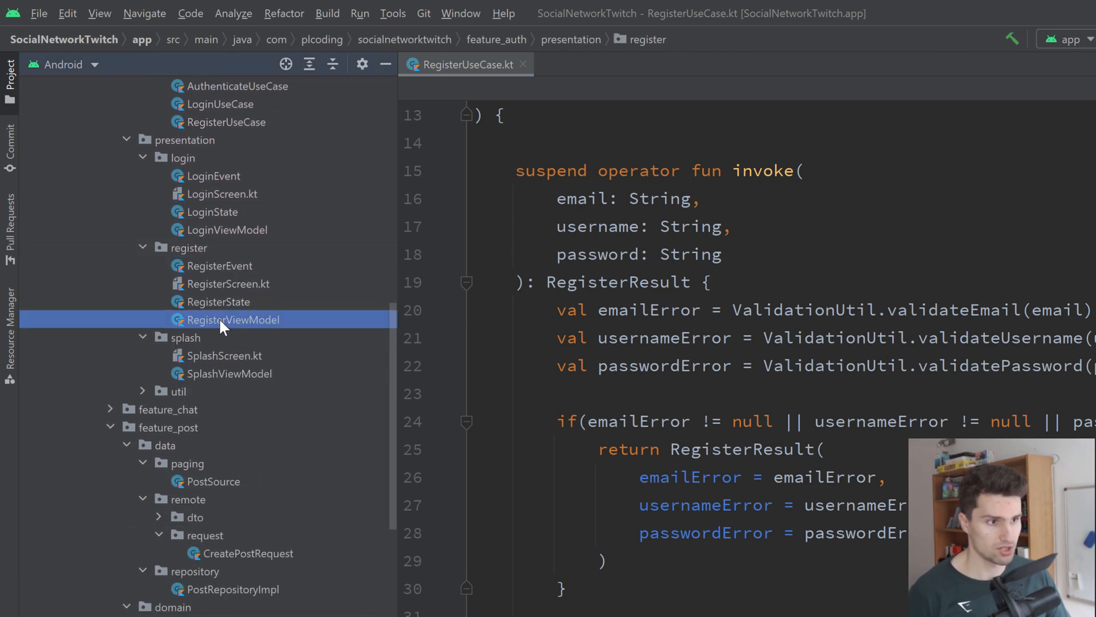
Open RegisterViewModel.kt and compare its injected registerUseCase with RegisterUseCase's repository dependency
double_click(232, 320)
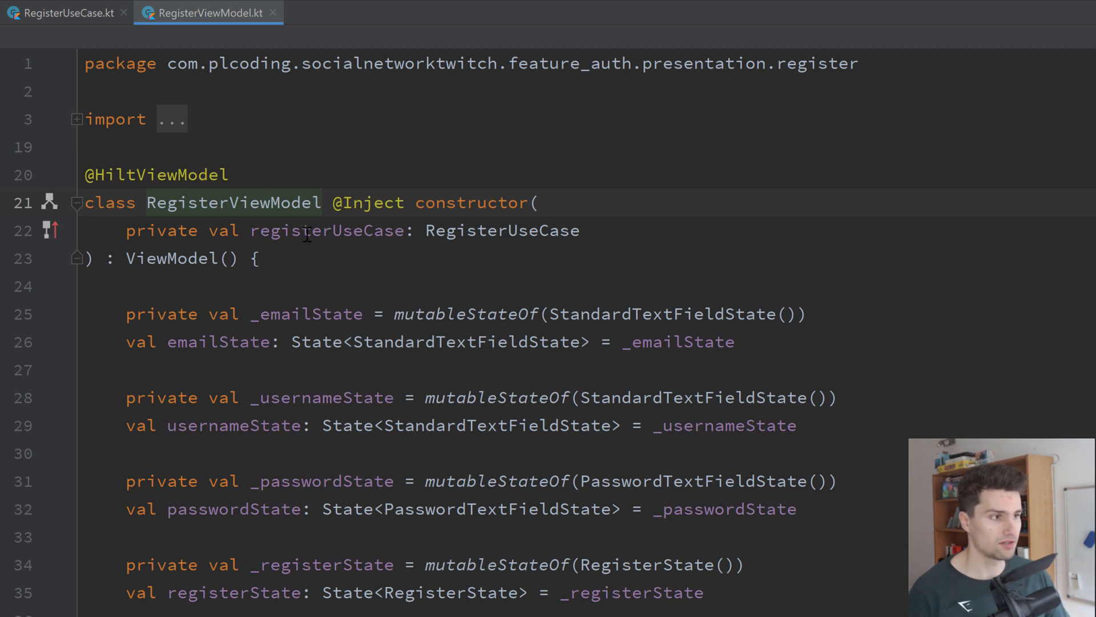
double_click(328, 231)
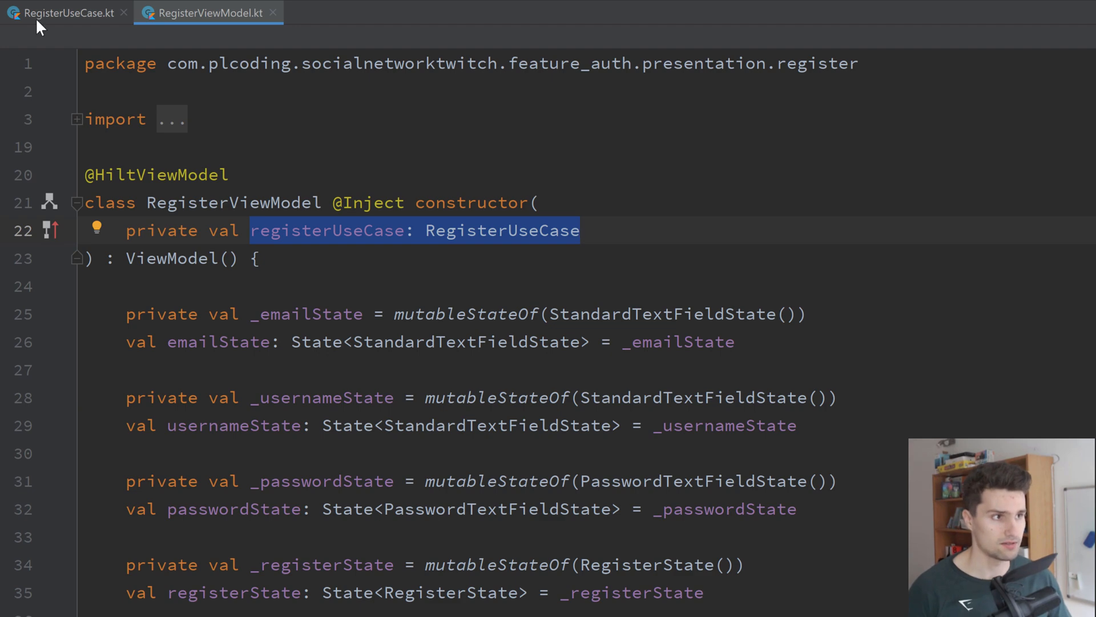
left_click(63, 13)
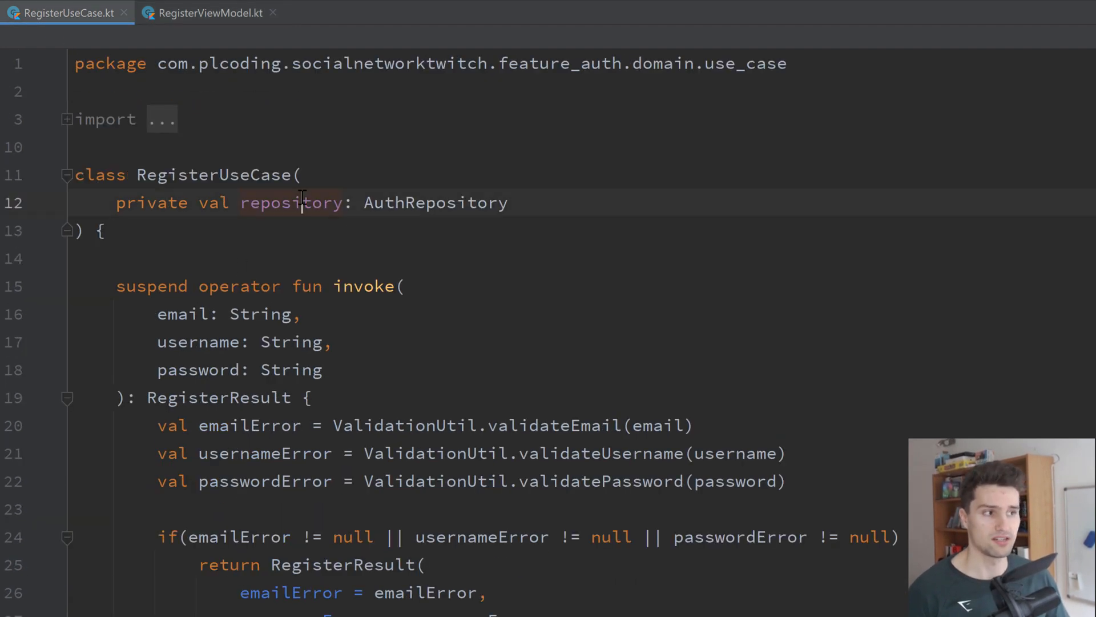
left_click(207, 12)
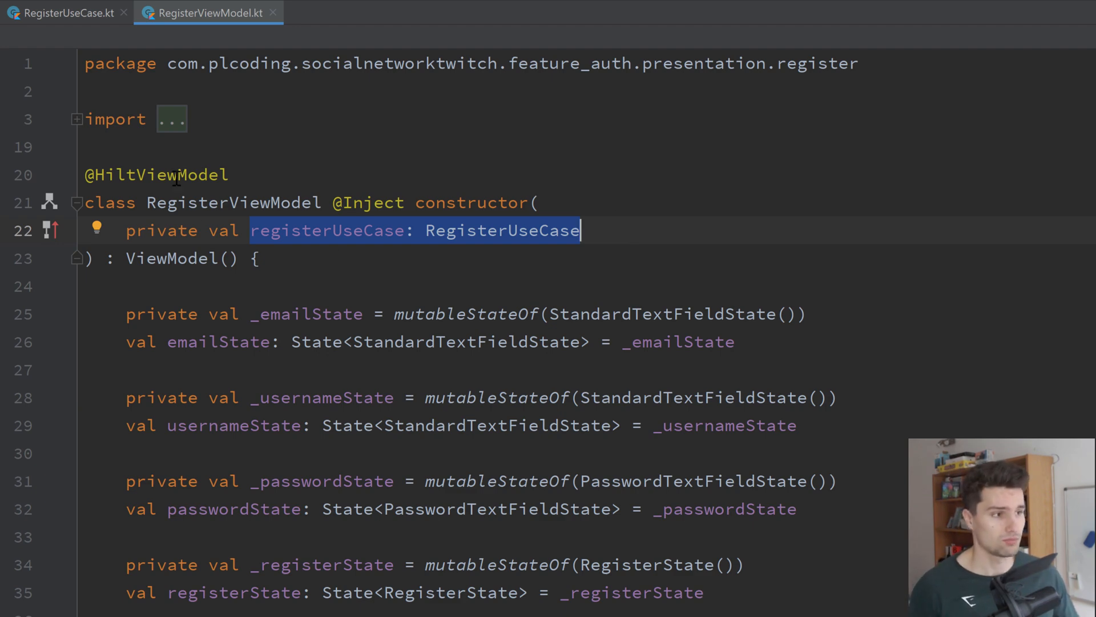
double_click(233, 203)
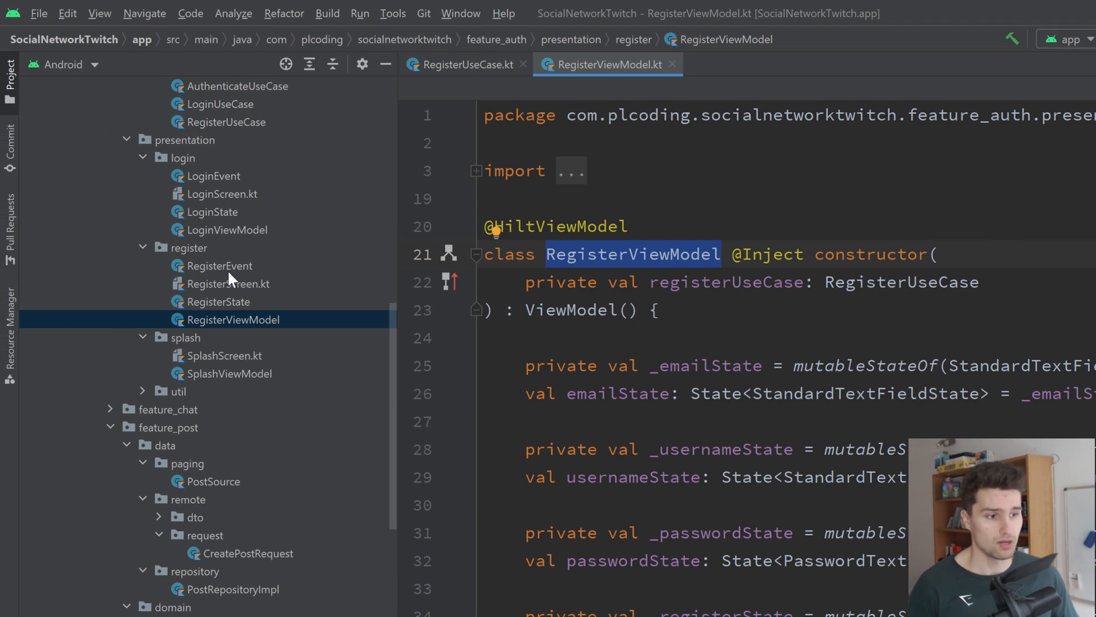
Scroll to feature_profile/domain/use_case and point out GetPostsForProfile, GetProfile and GetSkills use cases
scroll("down", 3)
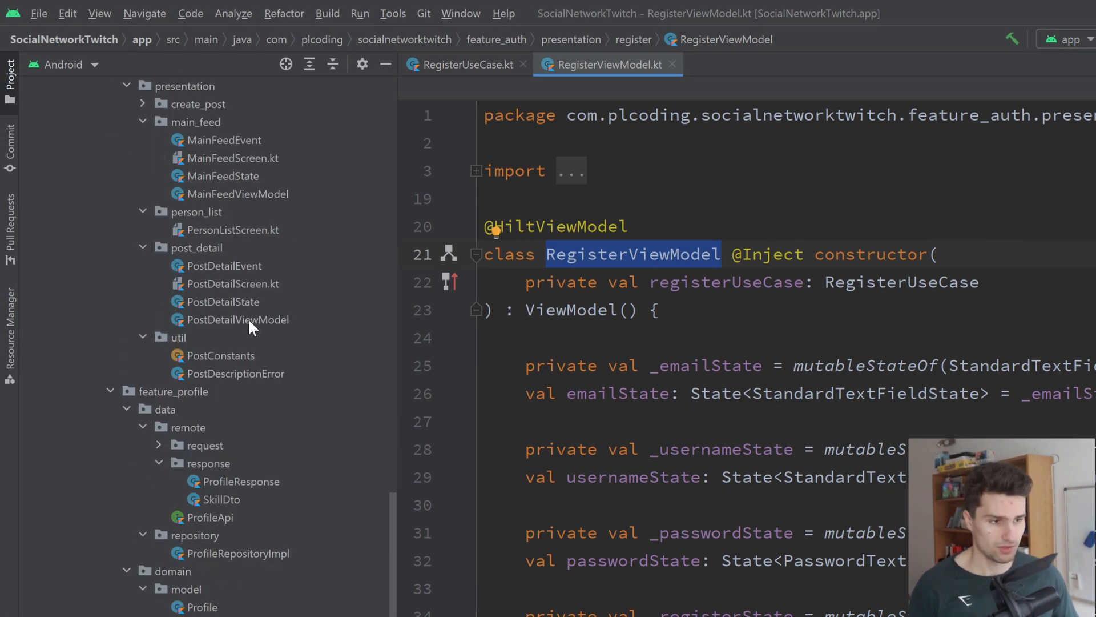
scroll("down", 3)
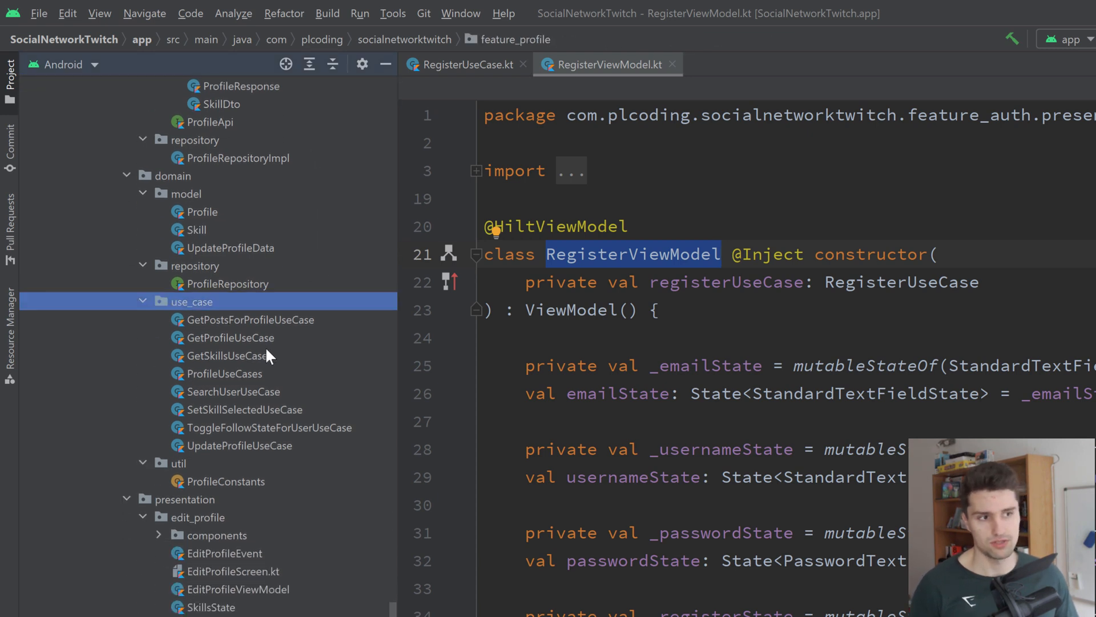
scroll("down", 3)
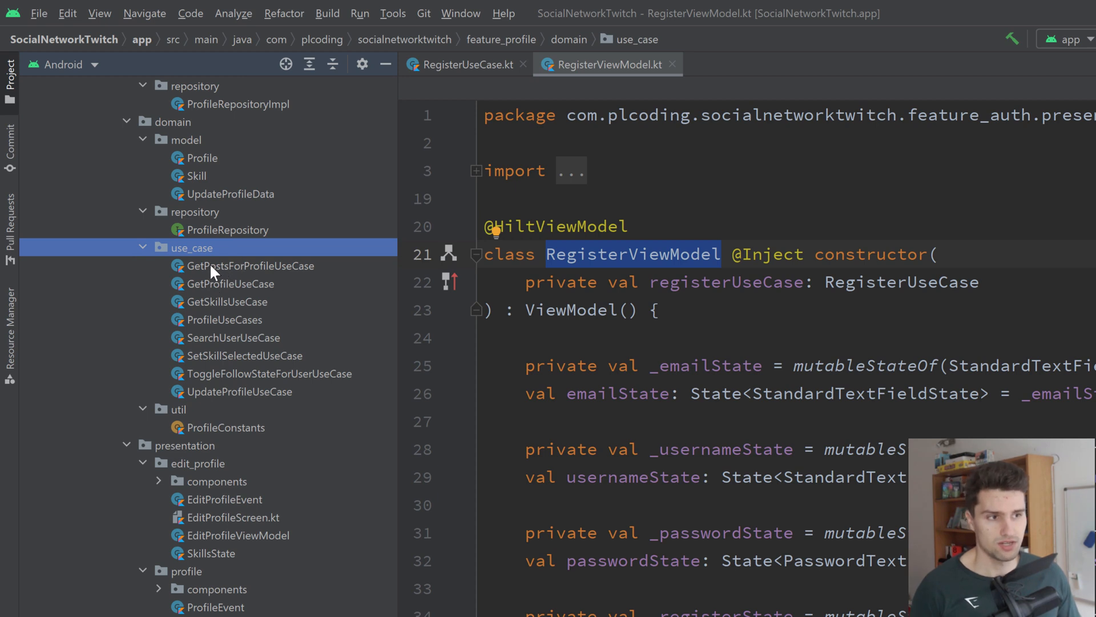
left_click(247, 266)
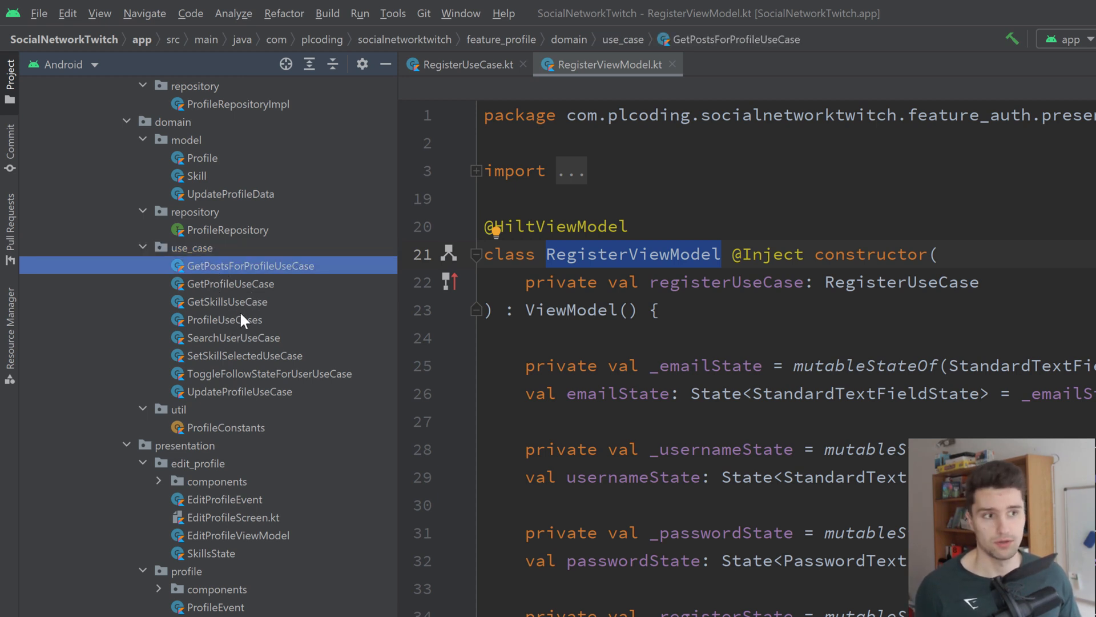
left_click(228, 284)
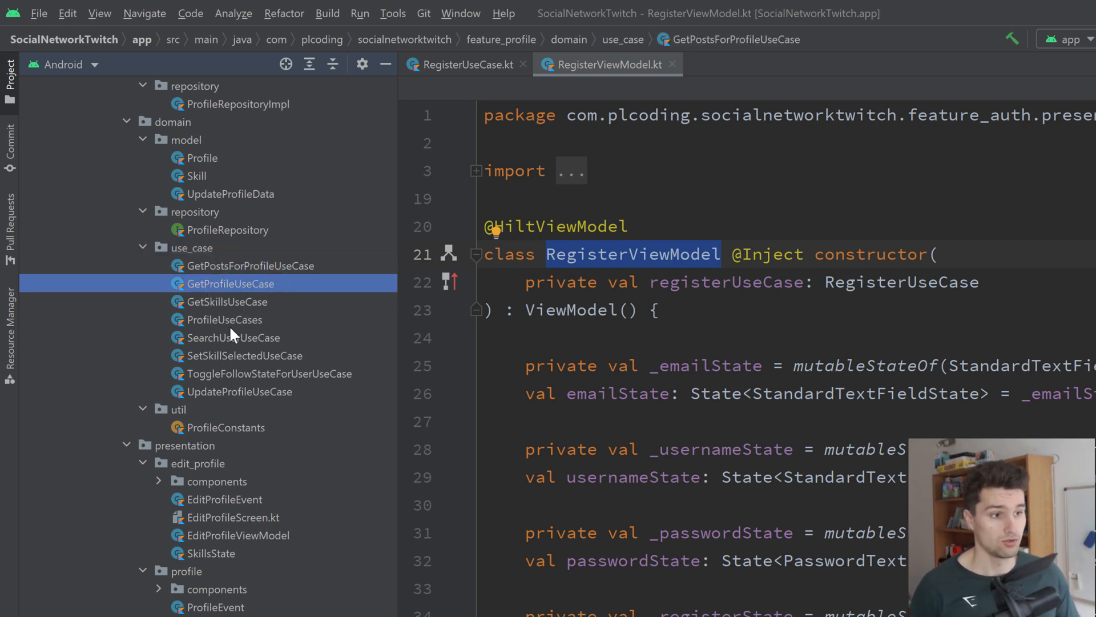
left_click(228, 302)
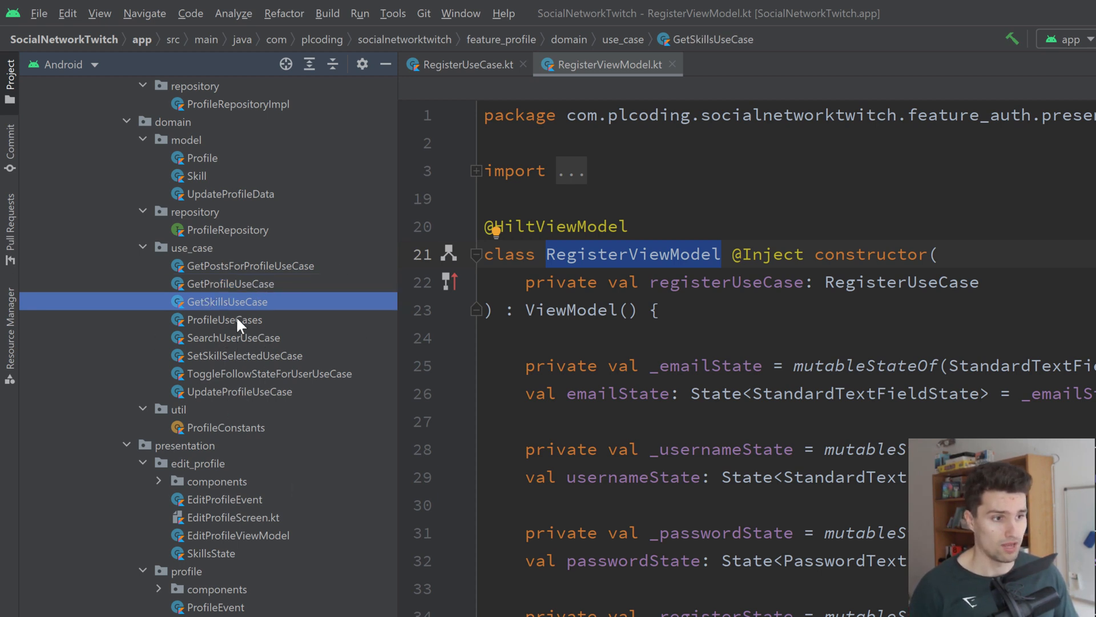
Point out SearchUserUseCase, SetSkillSelectedUseCase and ToggleFollowStateForUserUseCase in the tree
left_click(225, 320)
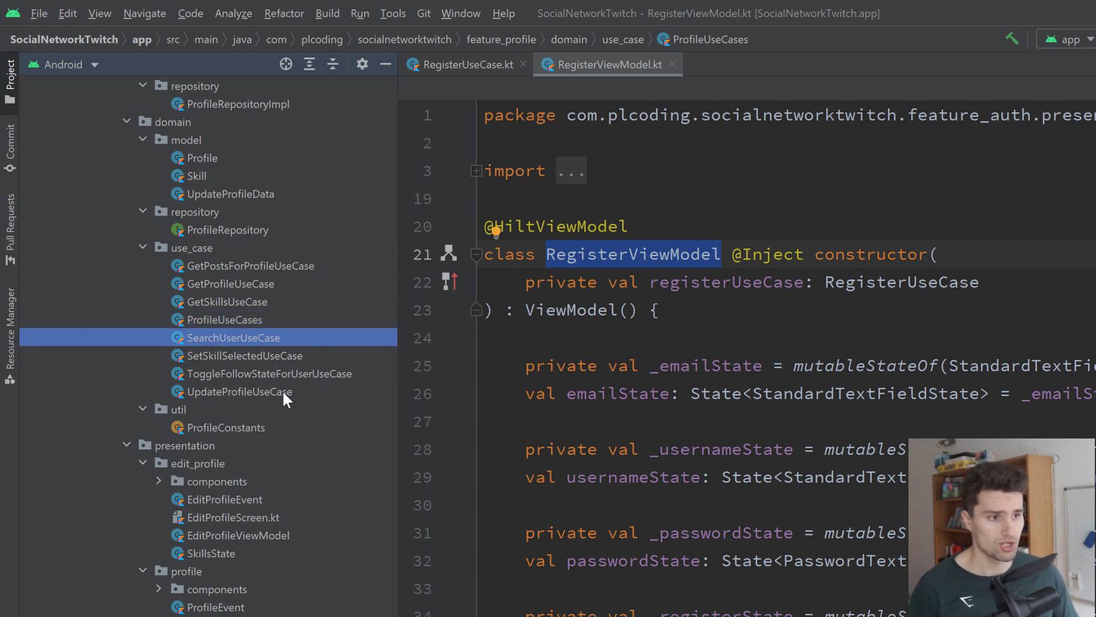
left_click(245, 355)
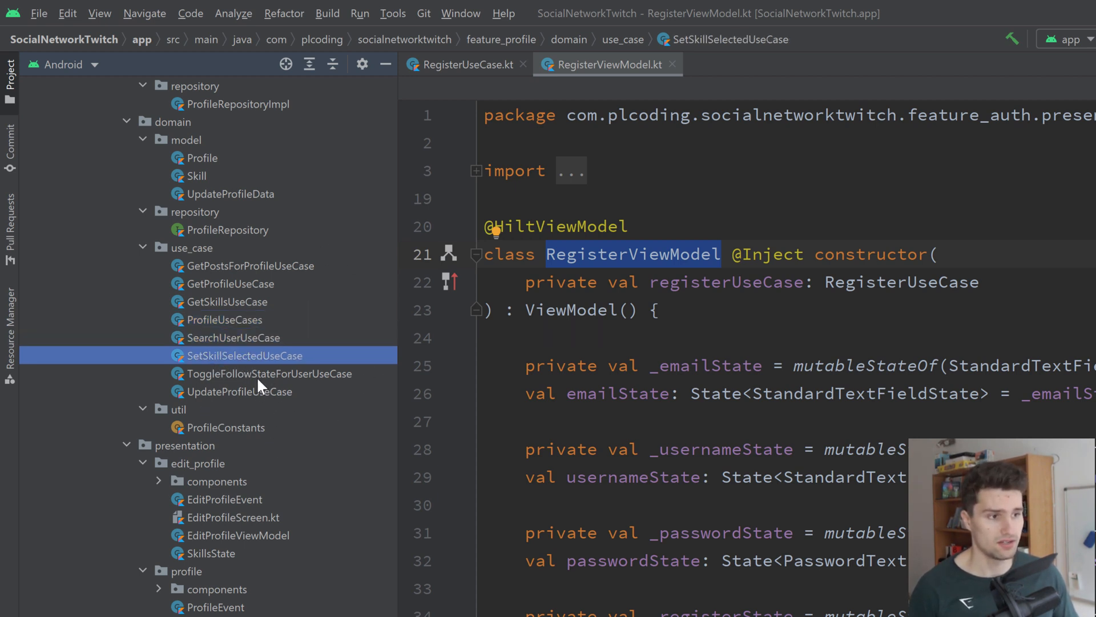
left_click(270, 373)
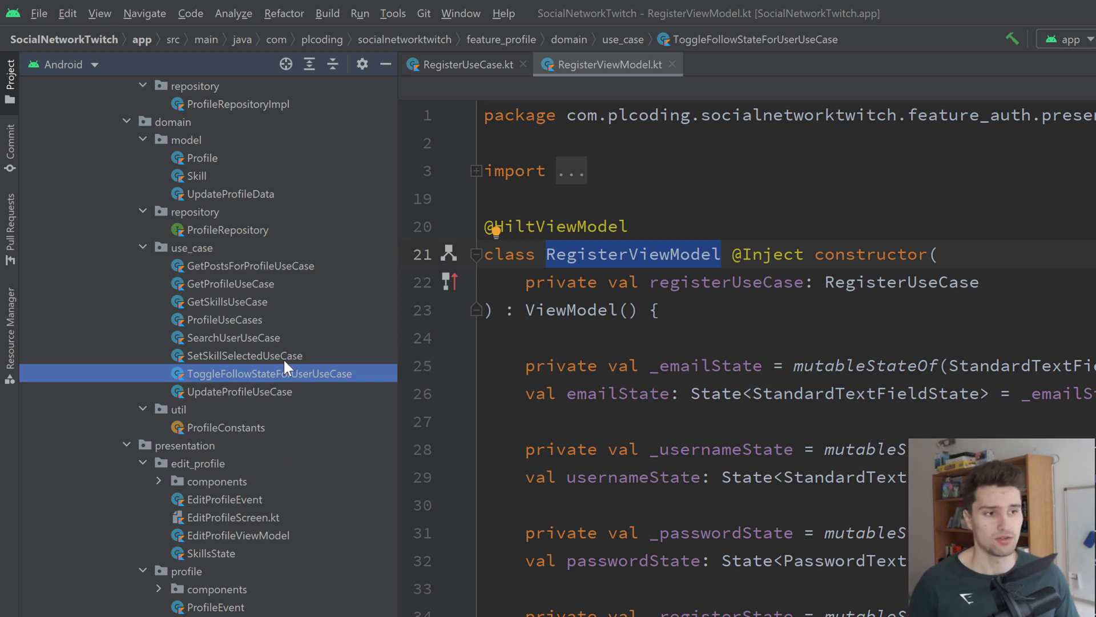
mouse_move(240, 348)
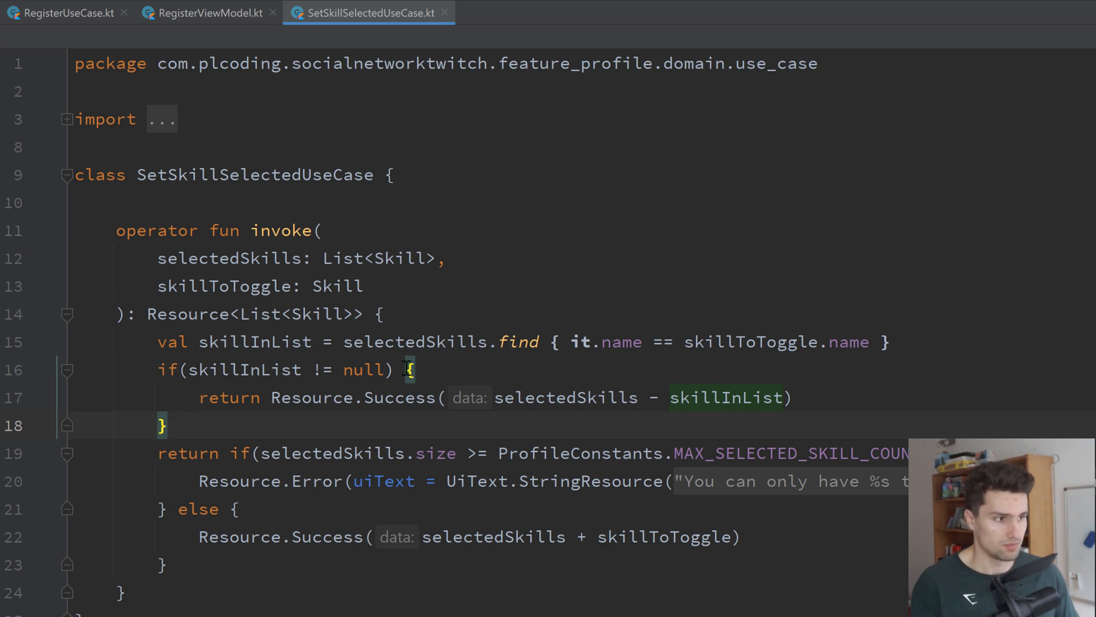
scroll("down", 3)
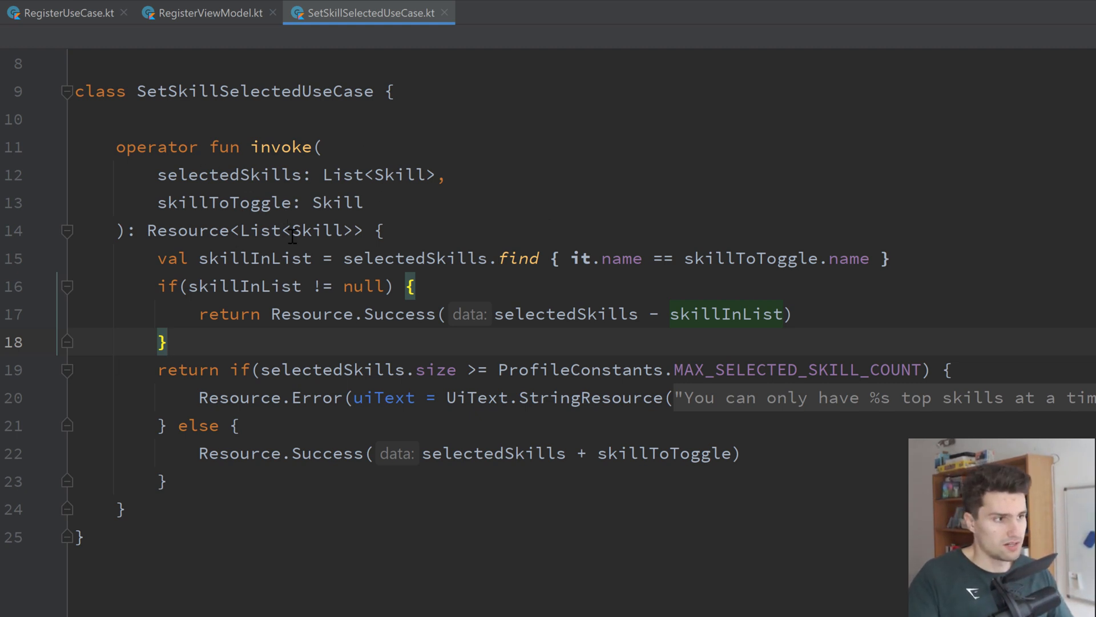
double_click(224, 202)
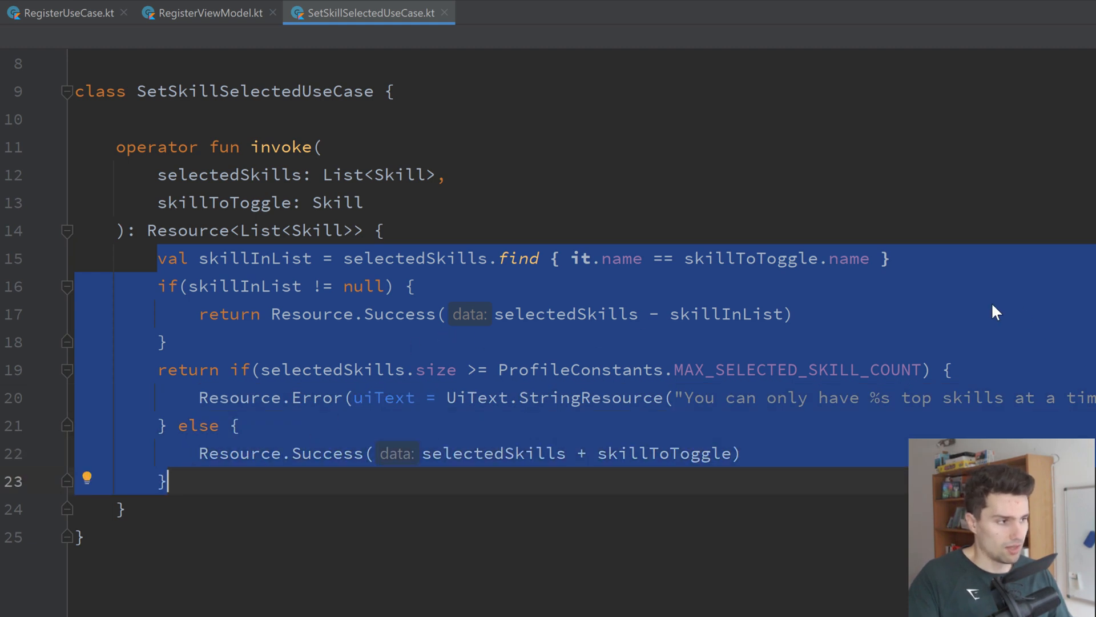
mouse_move(982, 303)
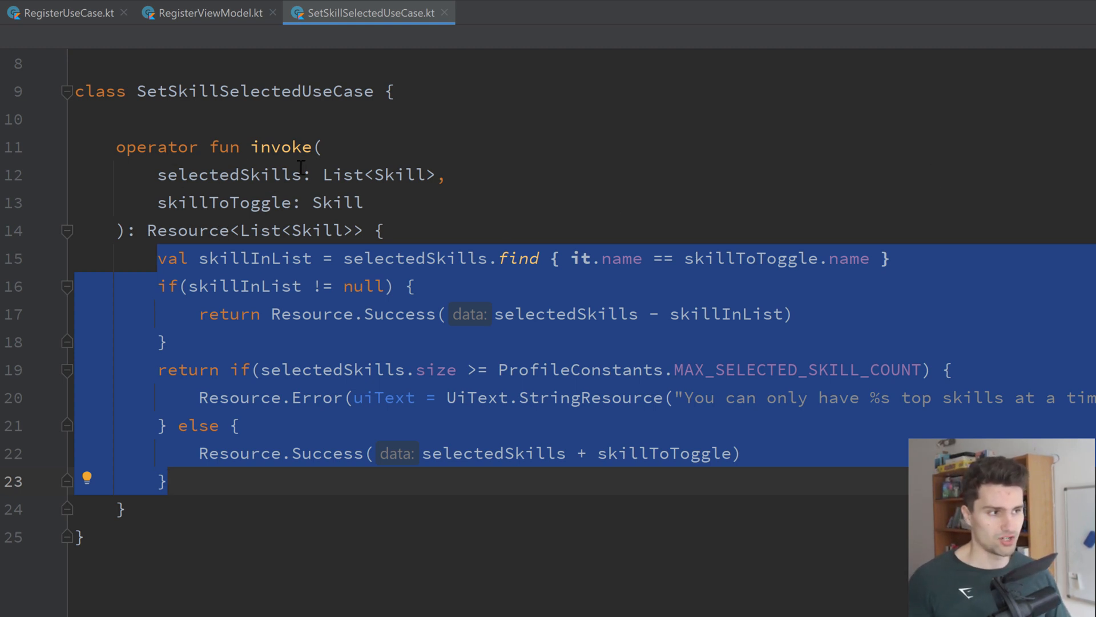
mouse_move(248, 202)
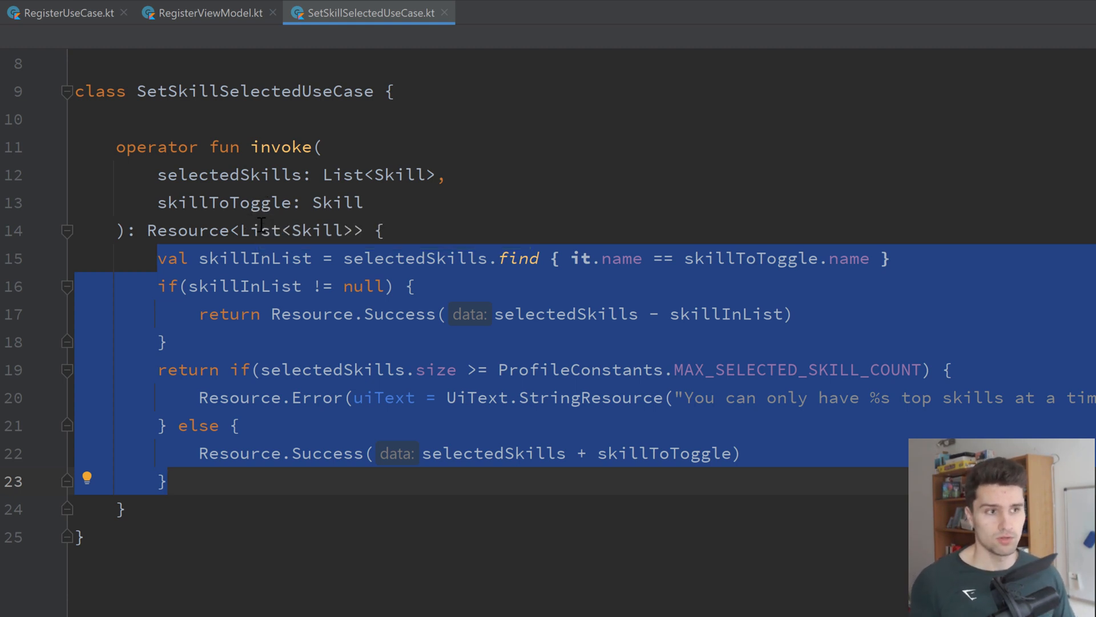
mouse_move(482, 294)
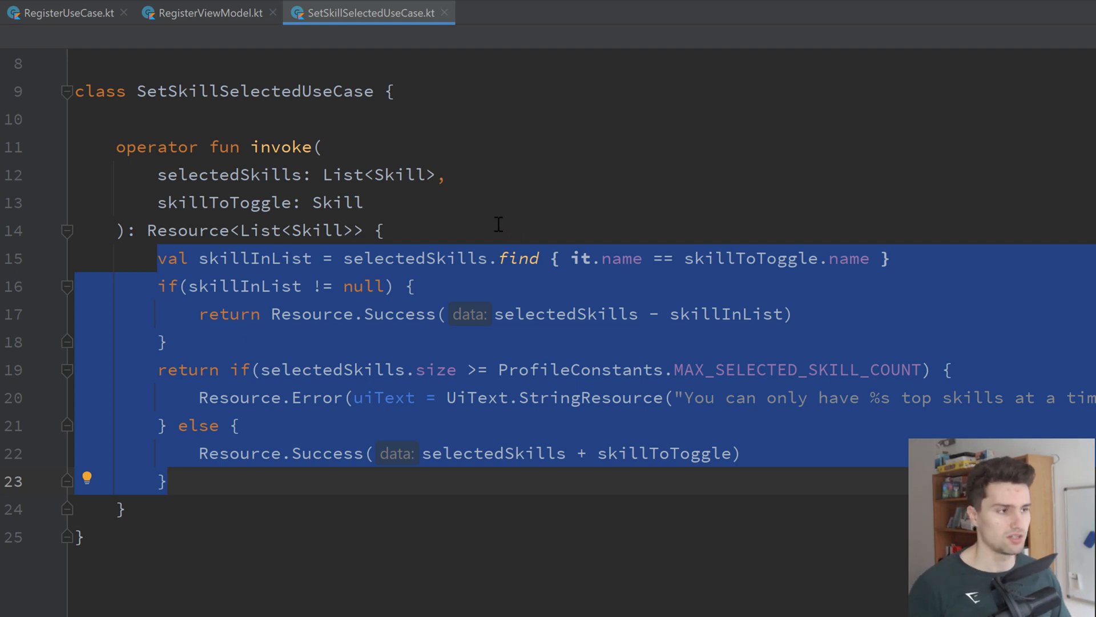
mouse_move(322, 195)
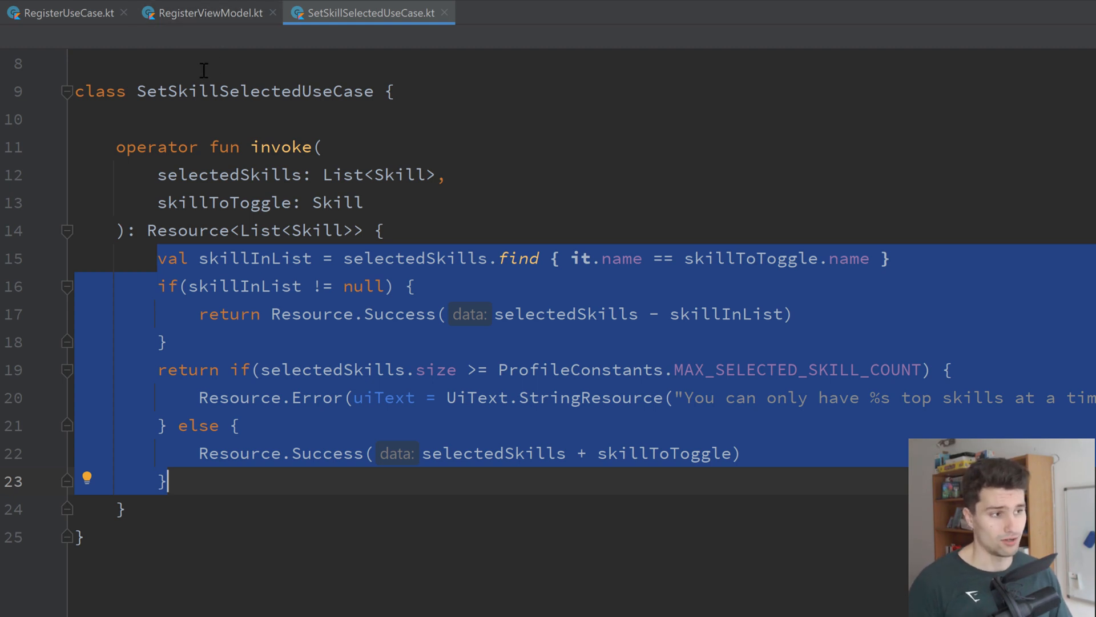
mouse_move(164, 147)
type("fun execute(")
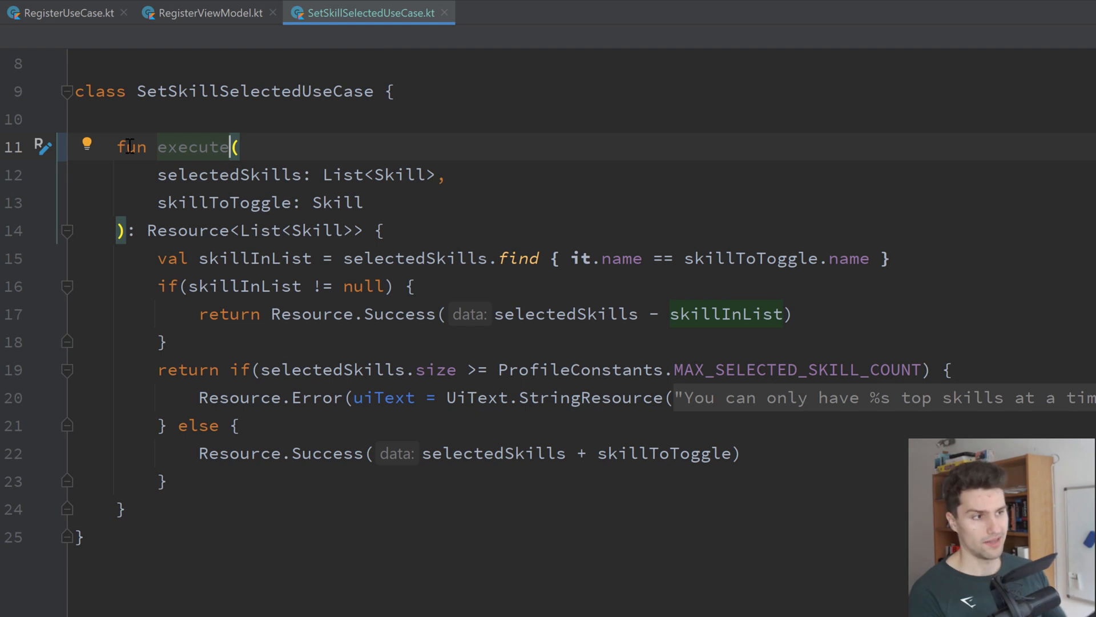
type("invoke")
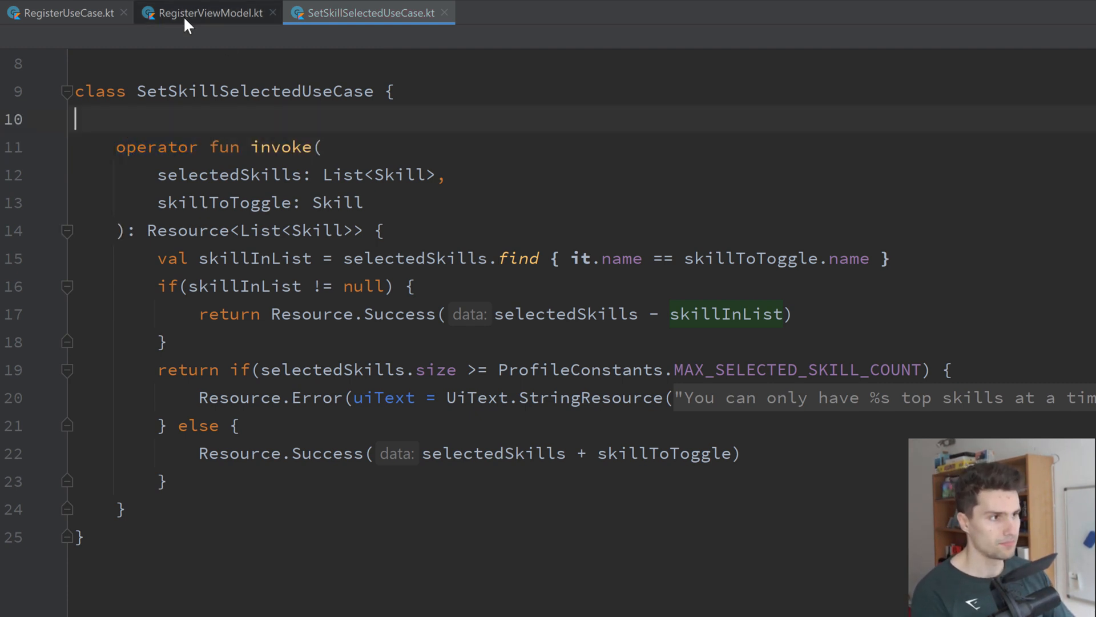
left_click(208, 12)
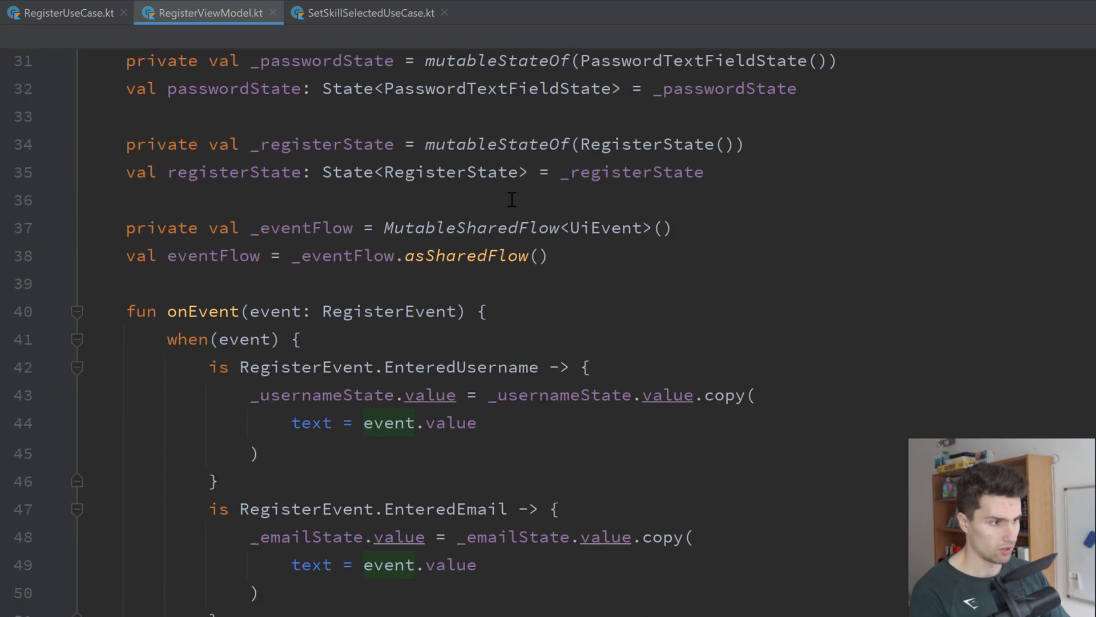
scroll("down", 3)
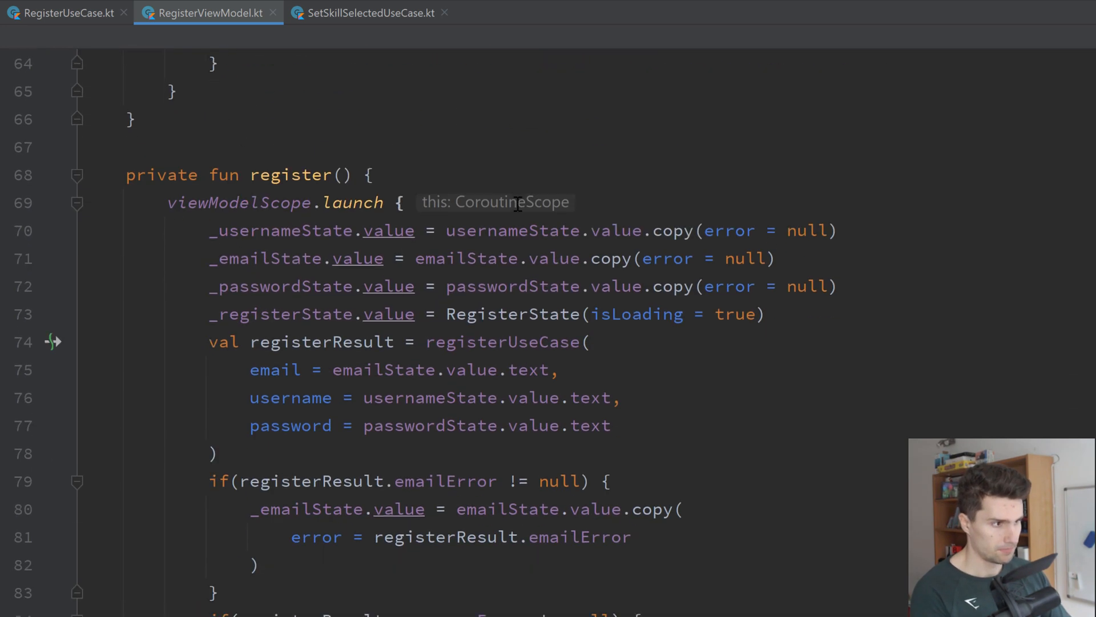
scroll("down", 3)
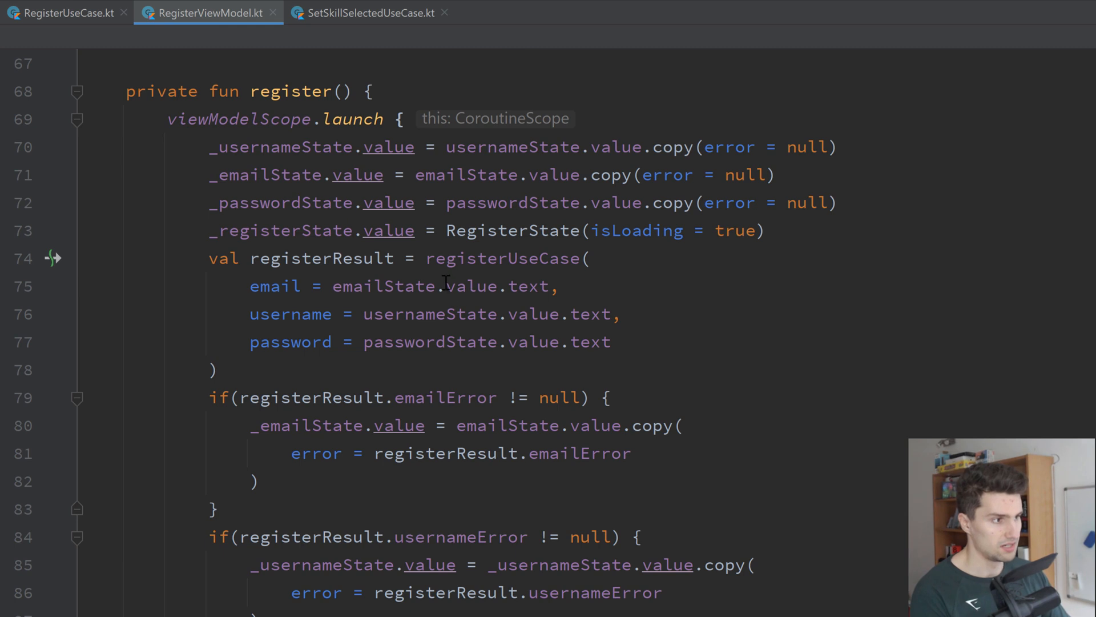
left_click_drag(425, 258, 219, 370)
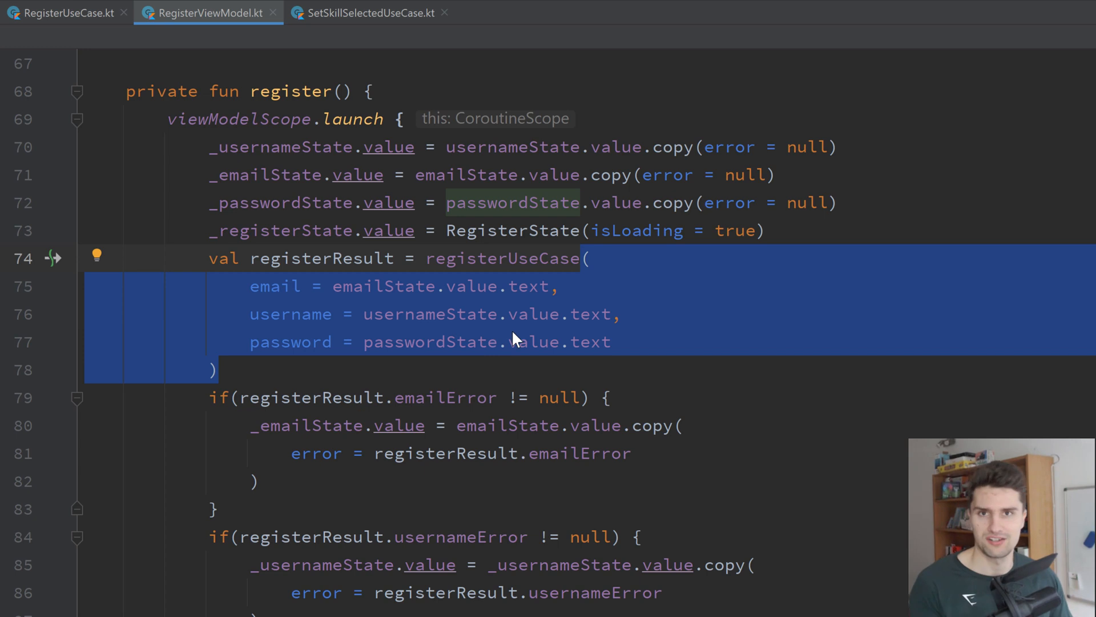
left_click(370, 12)
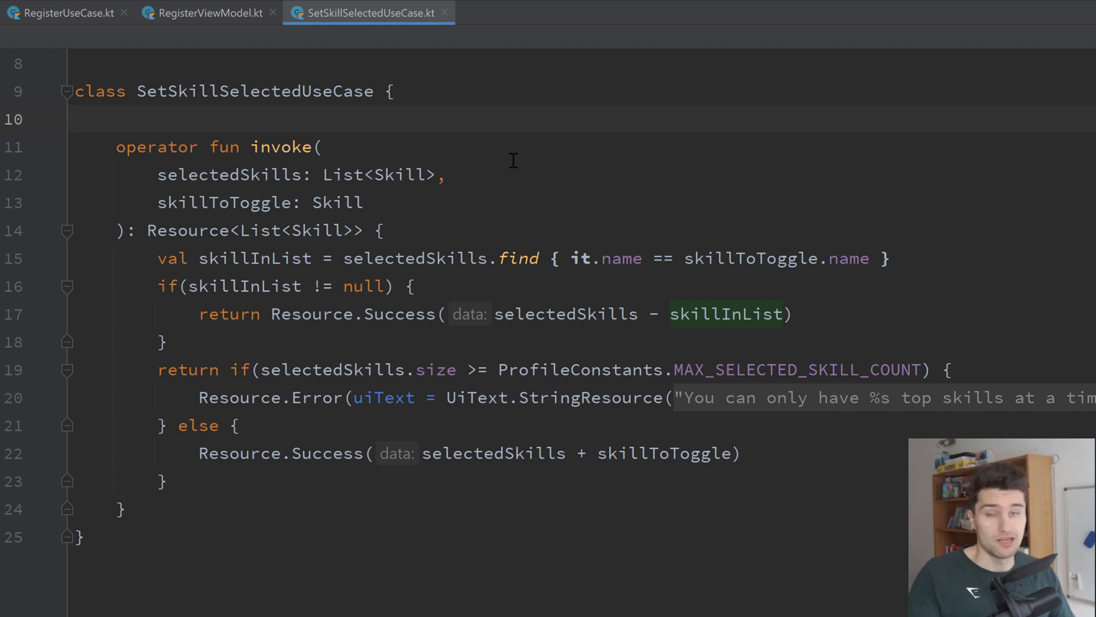
Review Resource.kt's Error subclass and Success data parameter, then return to SetSkillSelectedUseCase
left_click(186, 230)
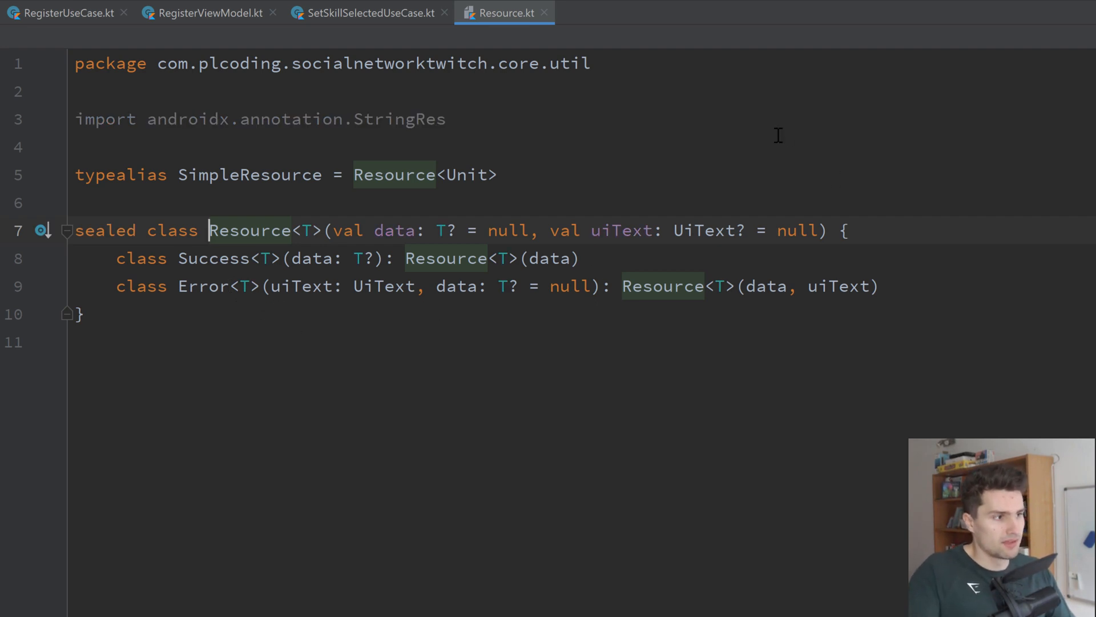
mouse_move(316, 347)
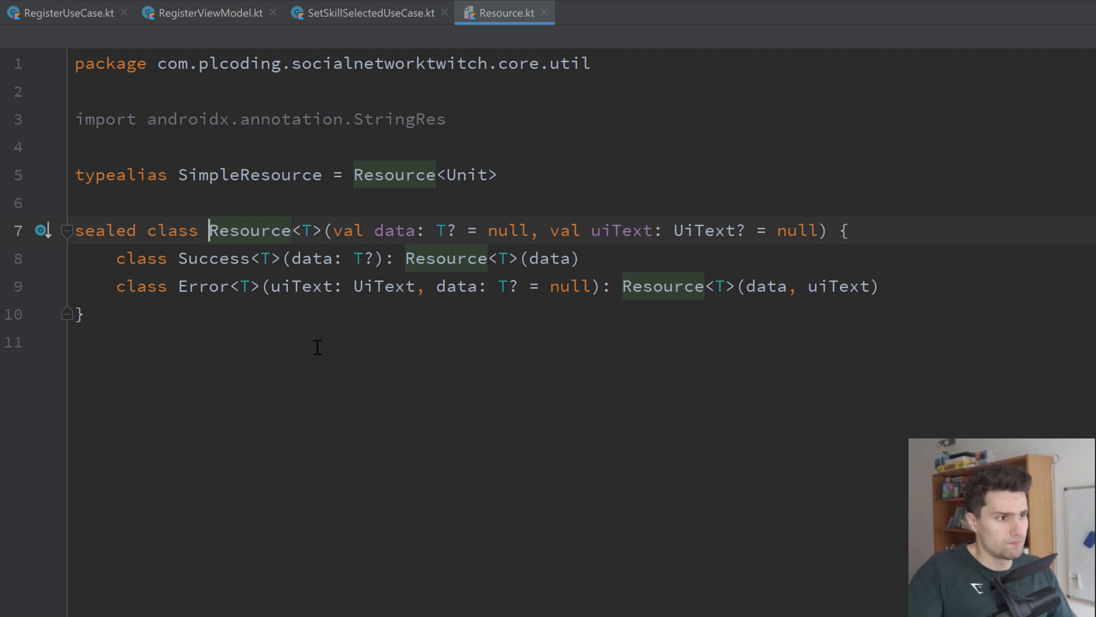
mouse_move(254, 269)
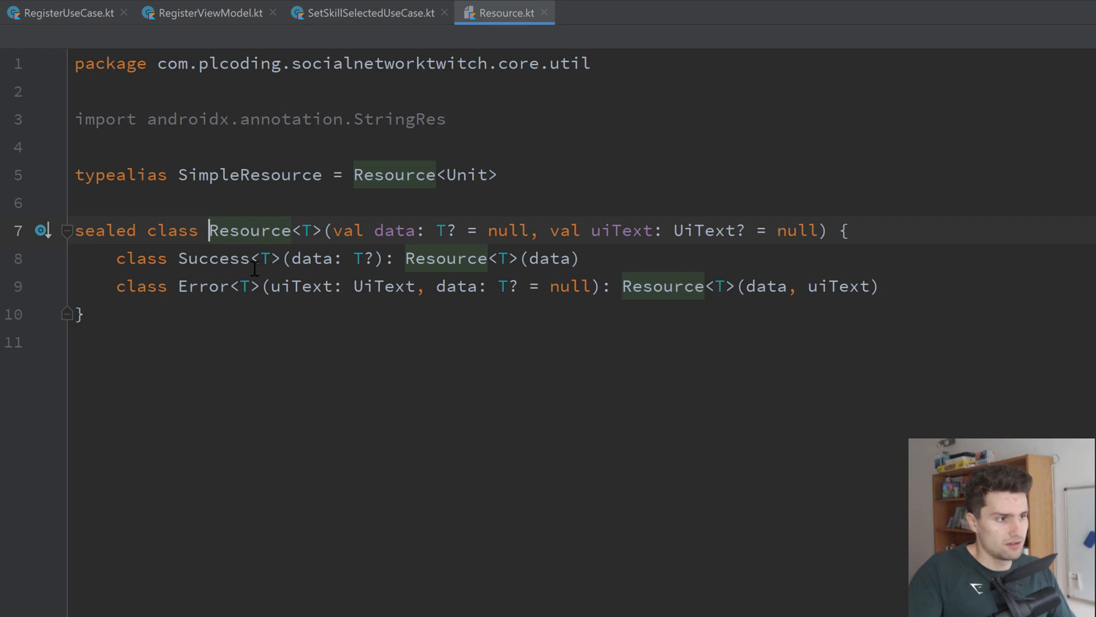
double_click(214, 259)
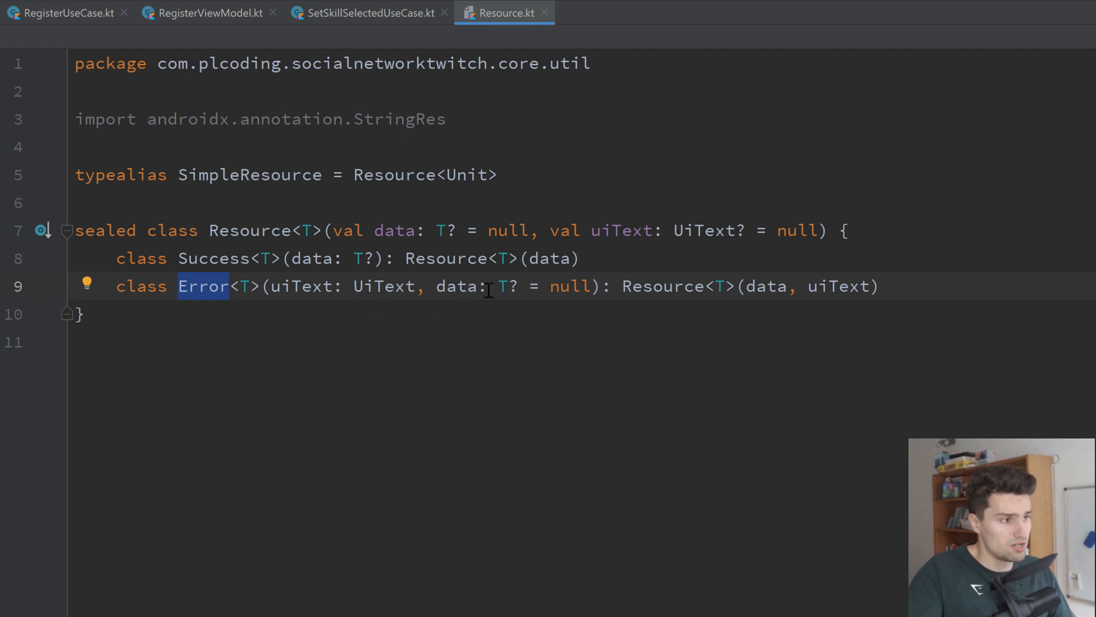
double_click(213, 258)
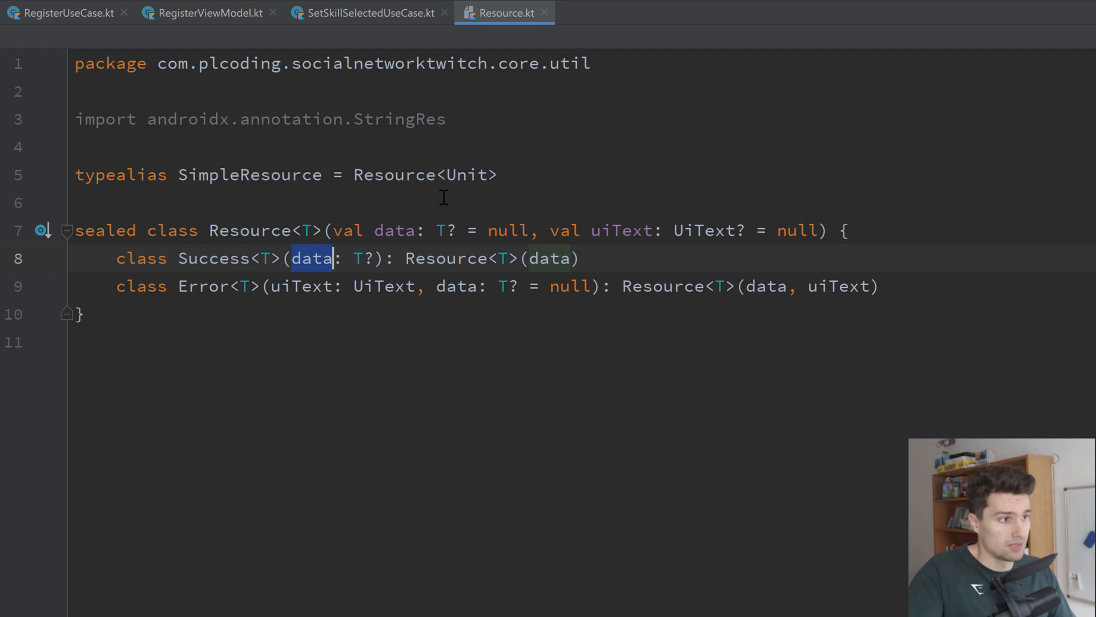
left_click(363, 13)
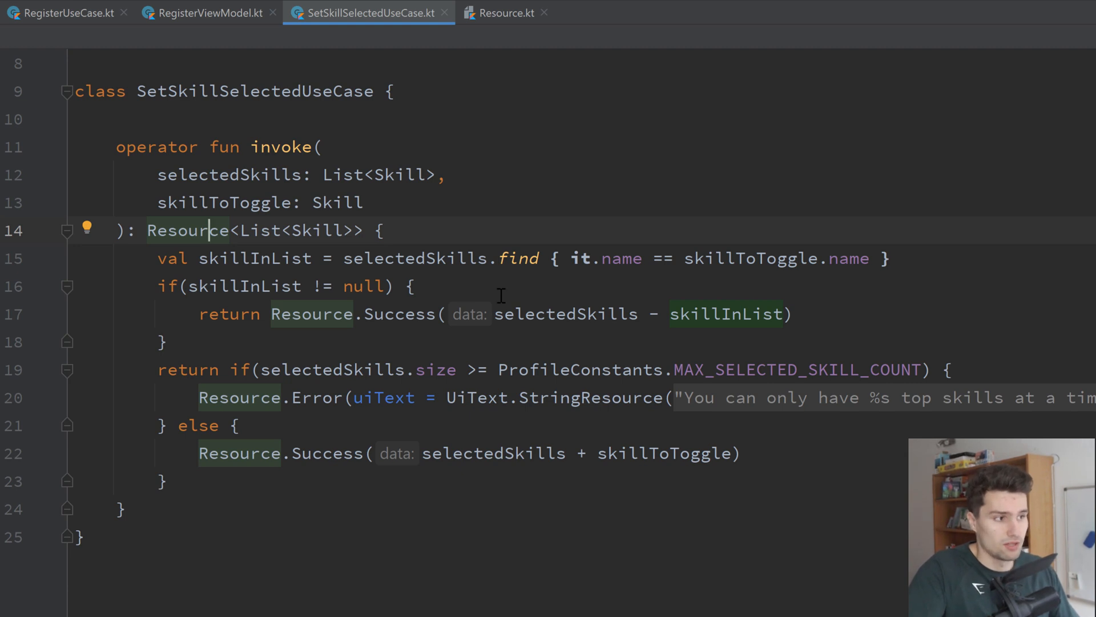
mouse_move(522, 309)
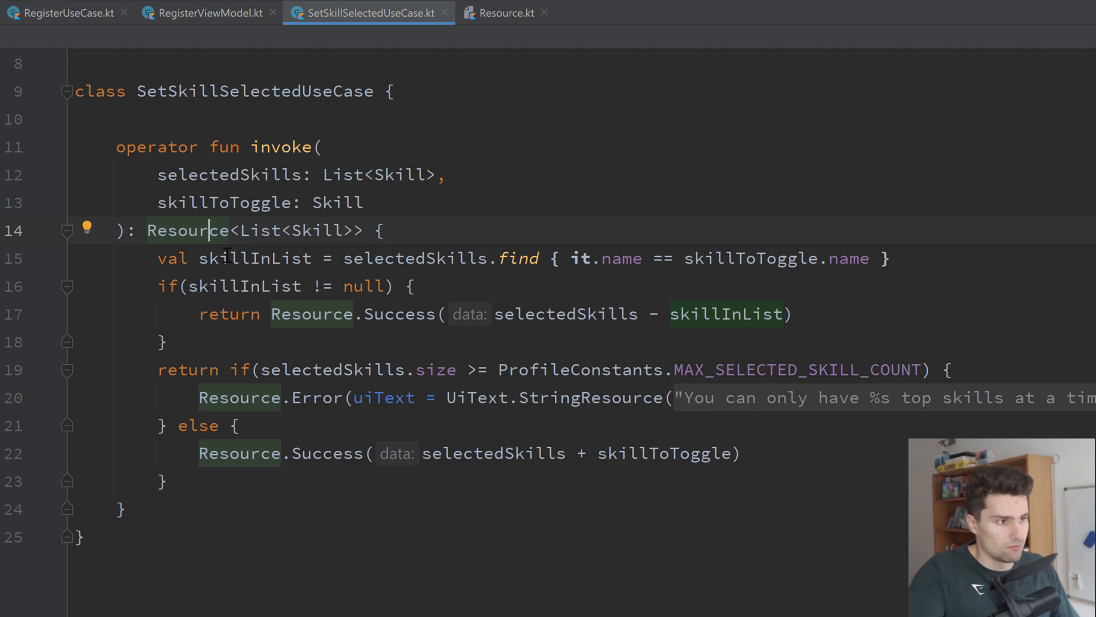
Highlight the skillInList null check, max skill count condition and Resource.Error return, then show RegisterViewModel
double_click(253, 258)
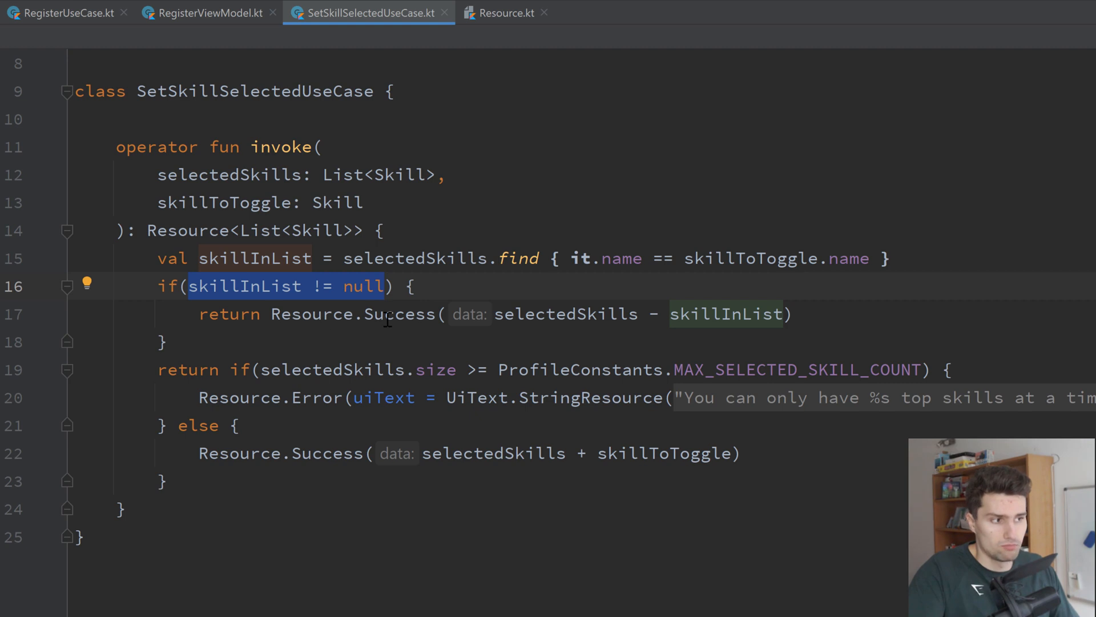
double_click(400, 314)
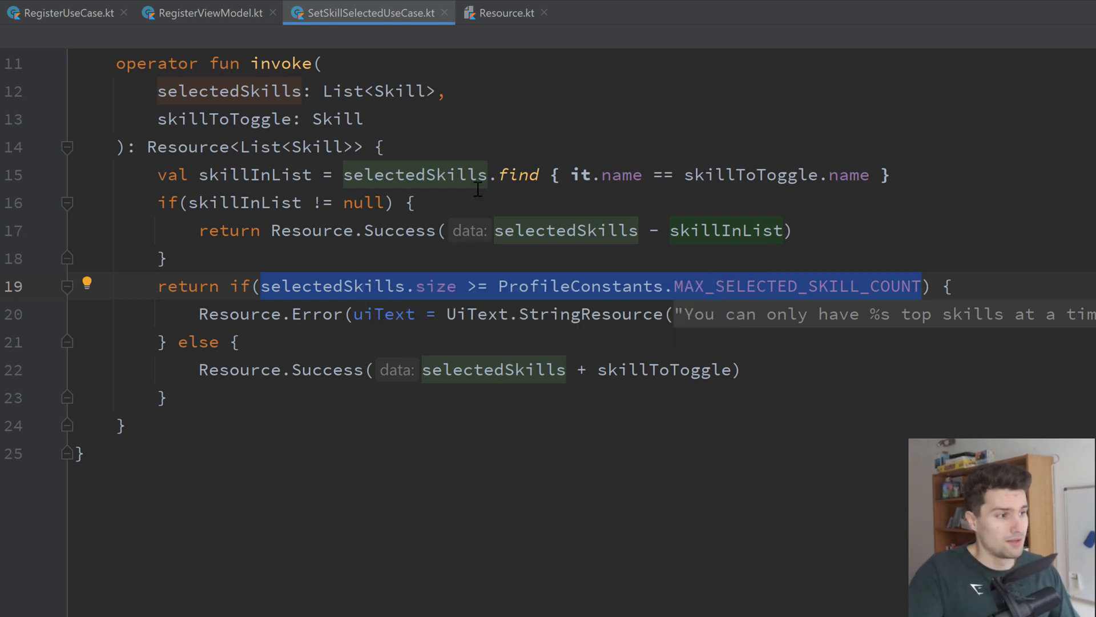
mouse_move(428, 267)
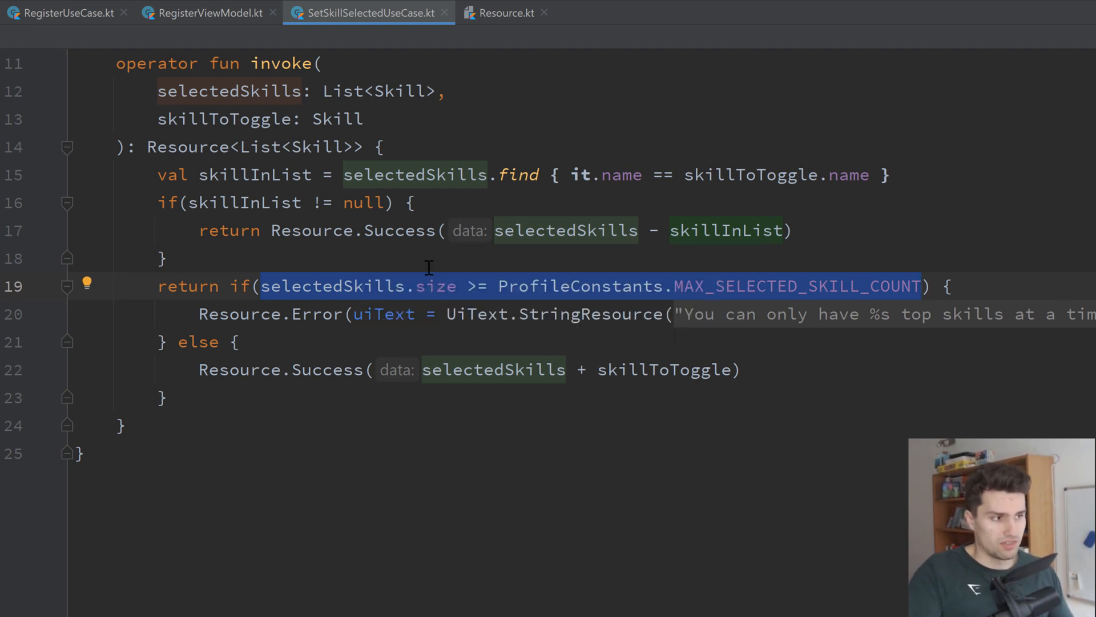
double_click(318, 313)
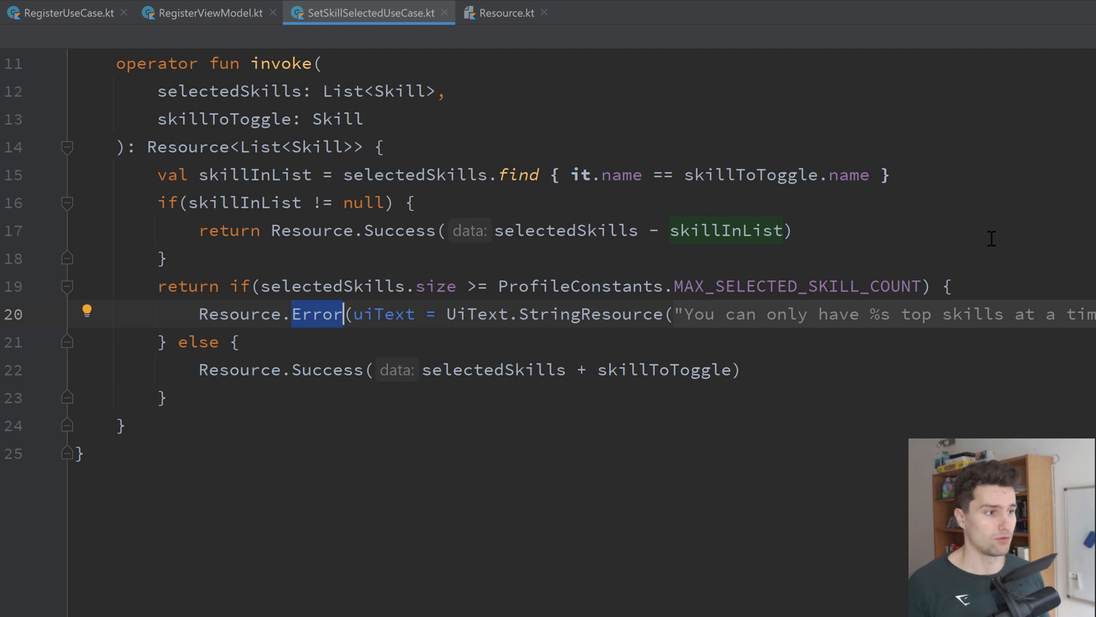
left_click(207, 12)
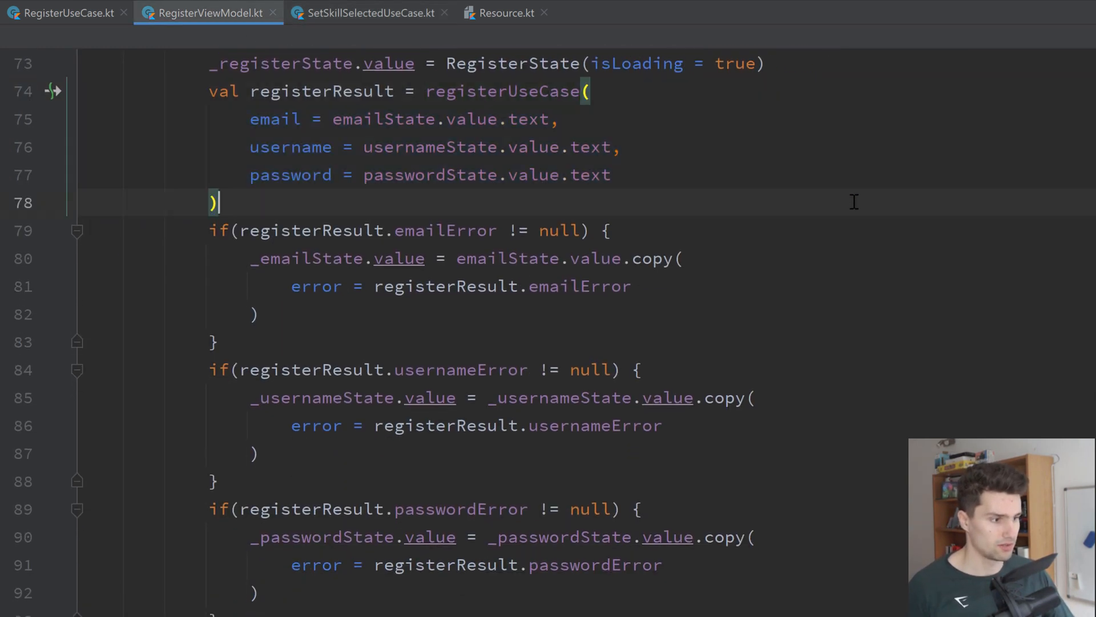
Expand the profile feature's use_case package to ProfileUseCases.kt, then select its presentation package
scroll("down", 3)
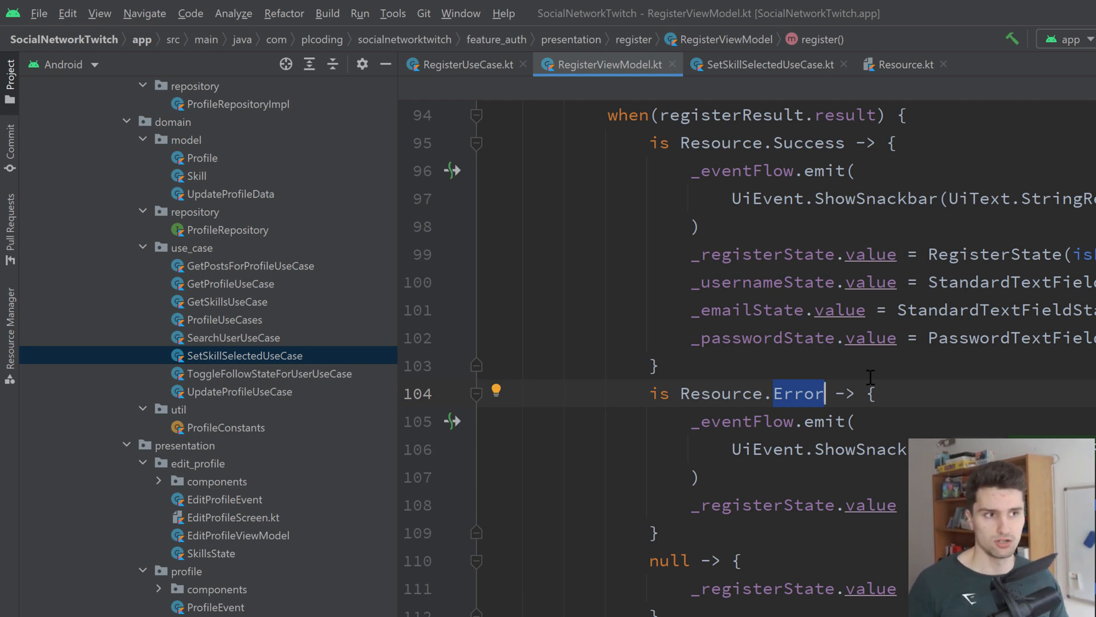
left_click(190, 248)
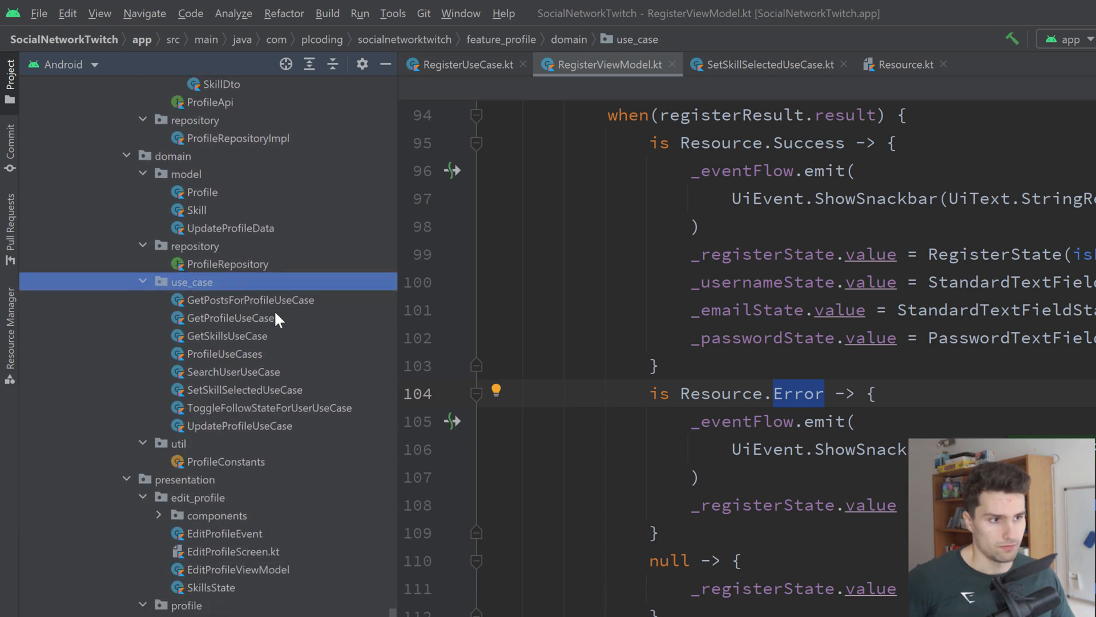
scroll("down", 3)
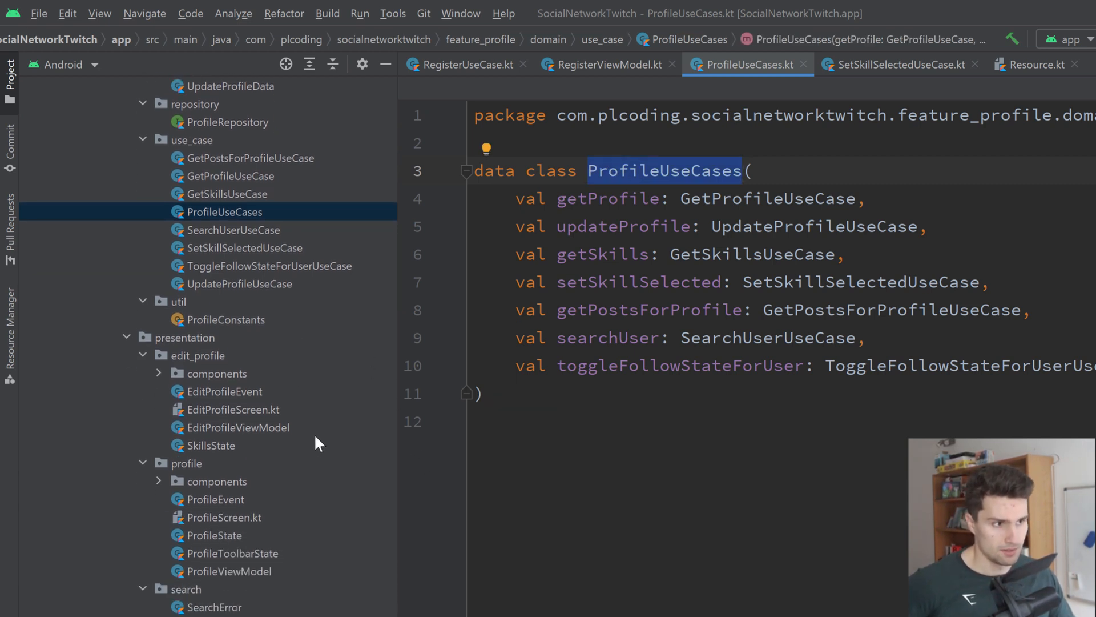
left_click(186, 462)
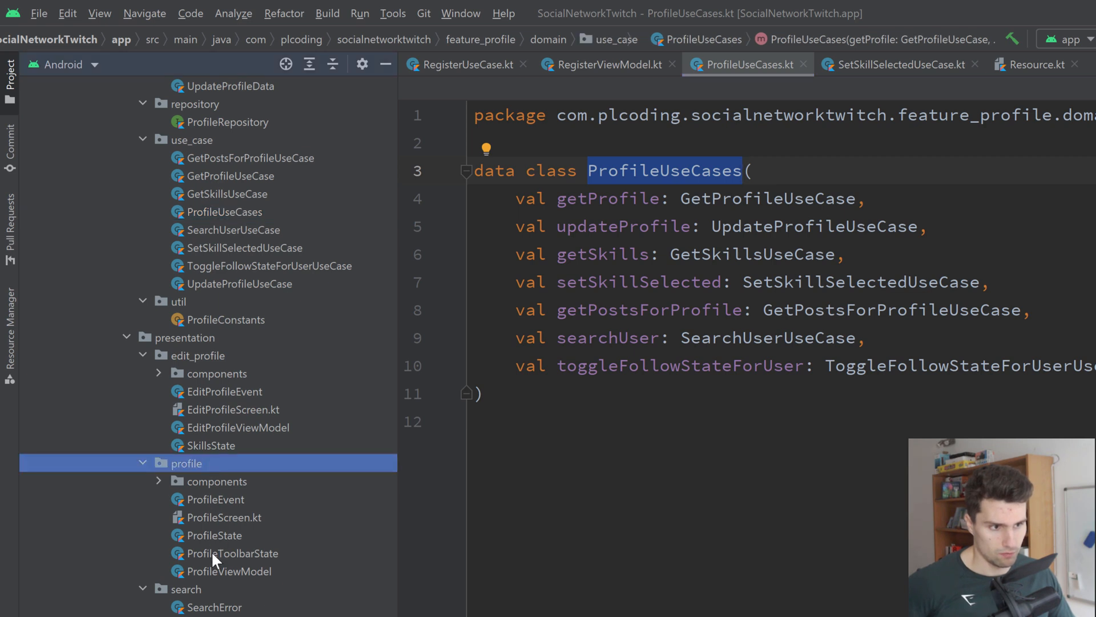
Open ProfileViewModel, jump to the ProfileUseCases definition and return to ProfileViewModel
double_click(231, 571)
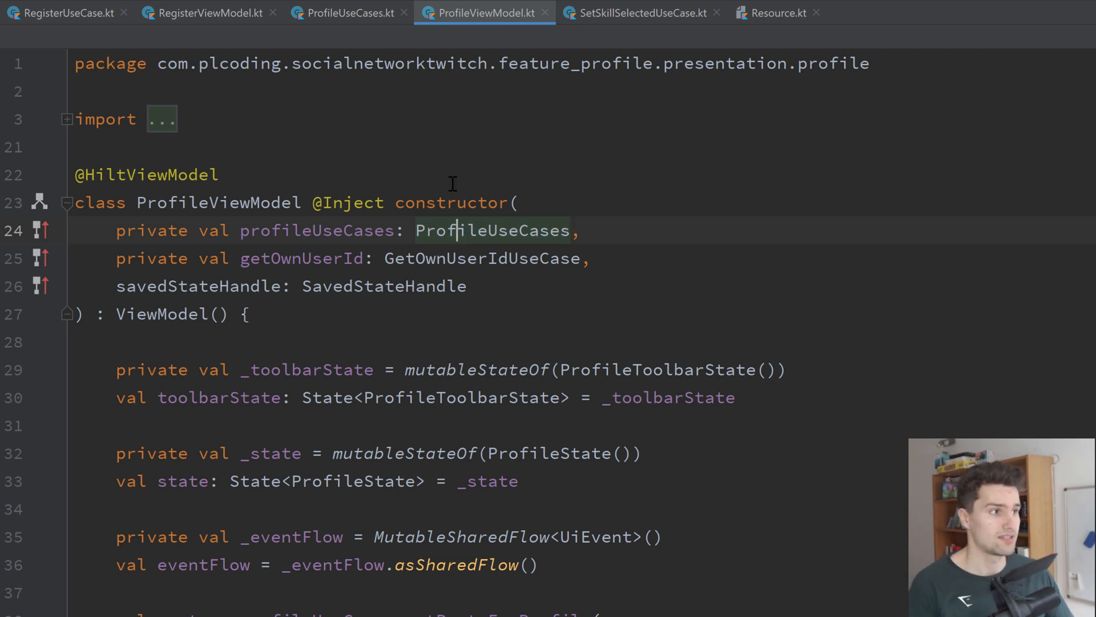
left_click(347, 12)
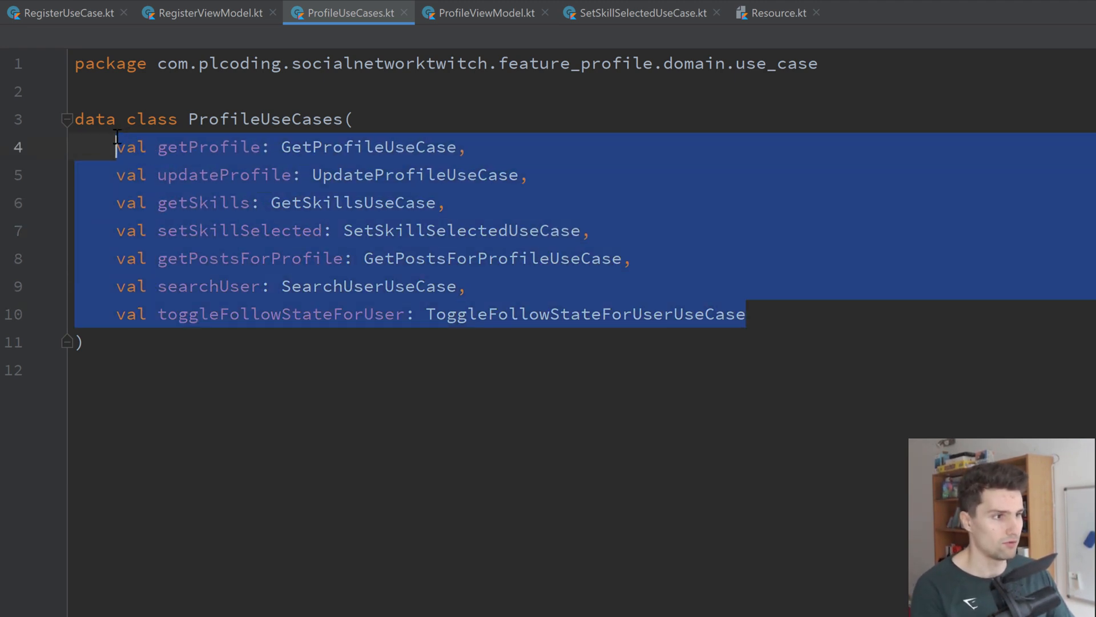
left_click(206, 13)
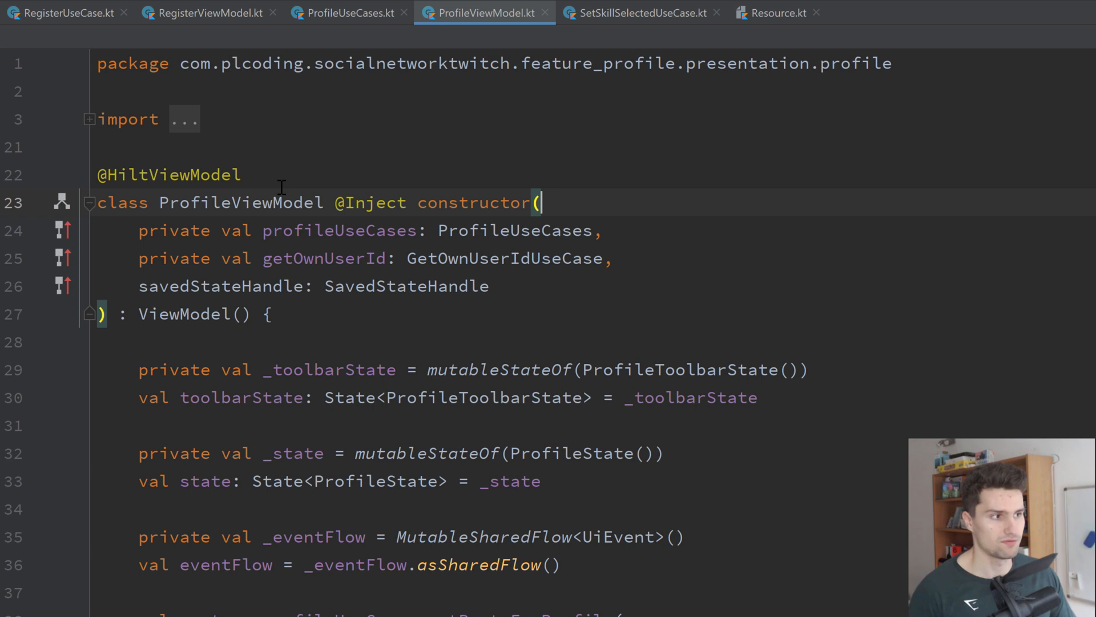
mouse_move(381, 187)
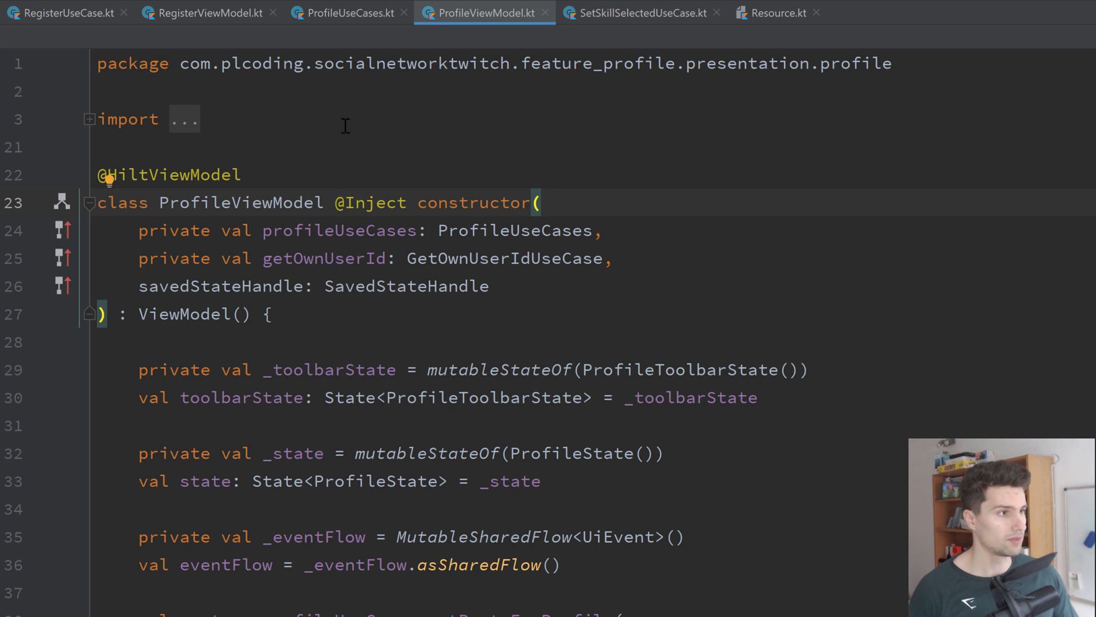
Compare ProfileUseCases injection across ProfileViewModel and EditProfileViewModel, ending on ProfileViewModel
left_click(347, 13)
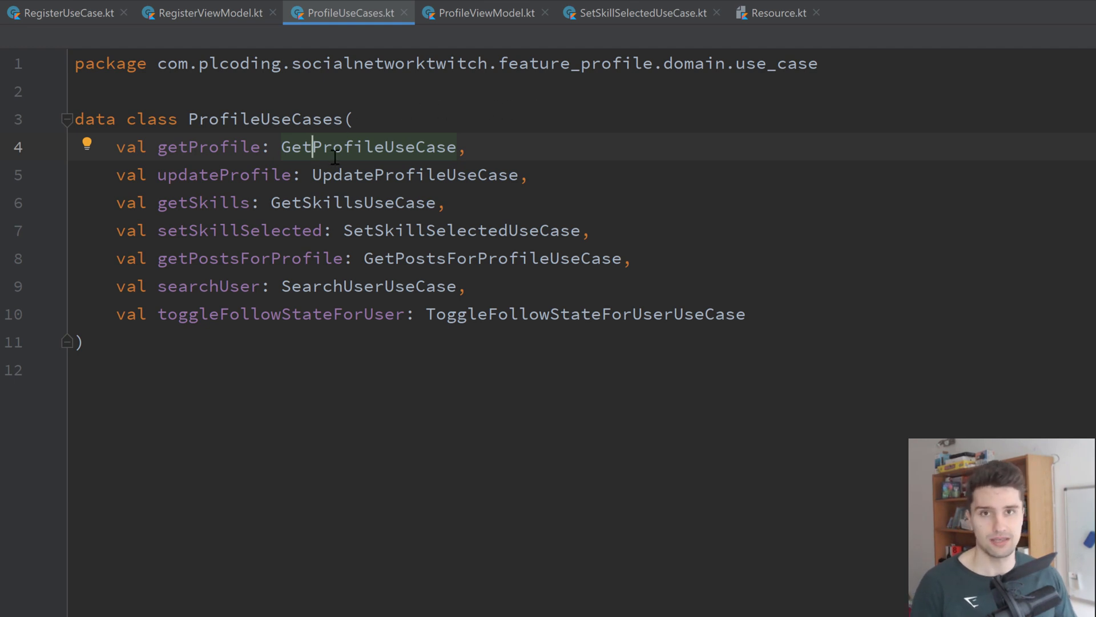
mouse_move(419, 181)
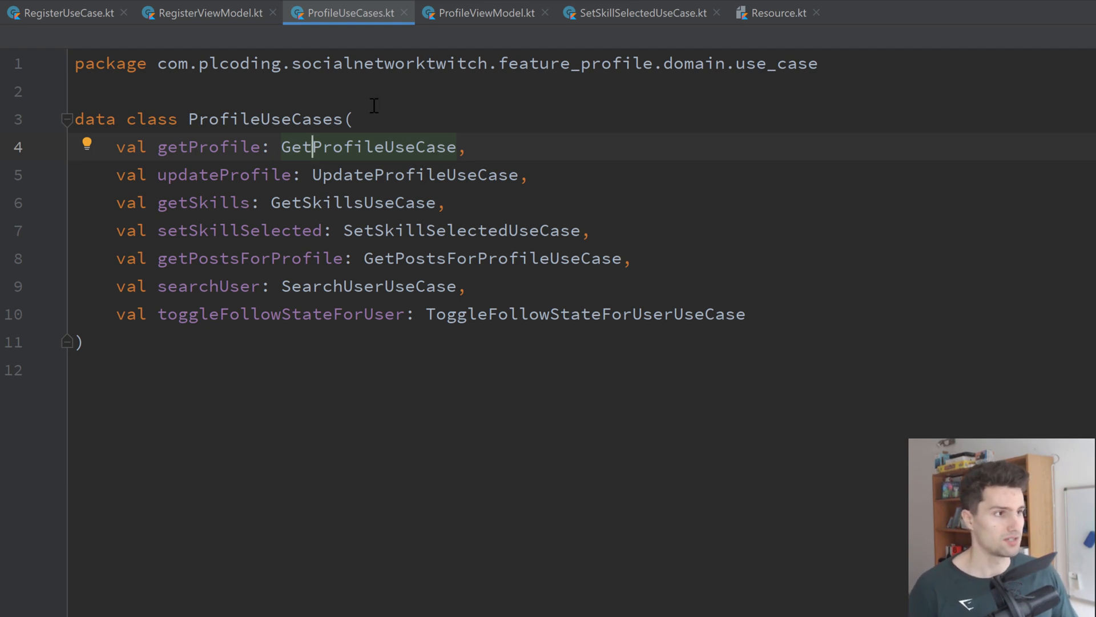
left_click(485, 12)
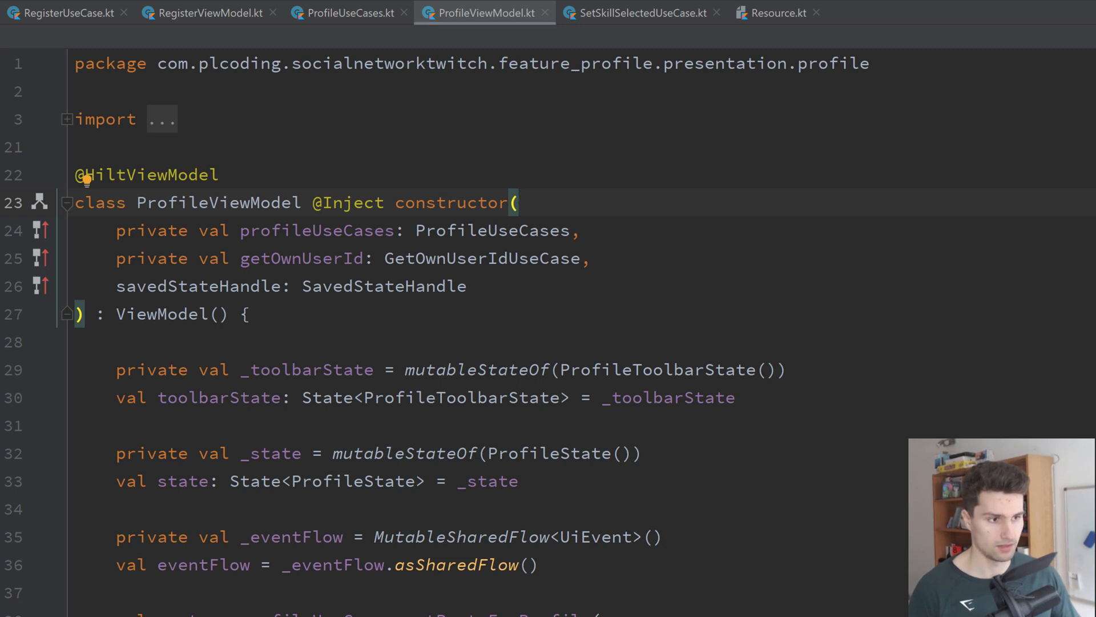
left_click(633, 13)
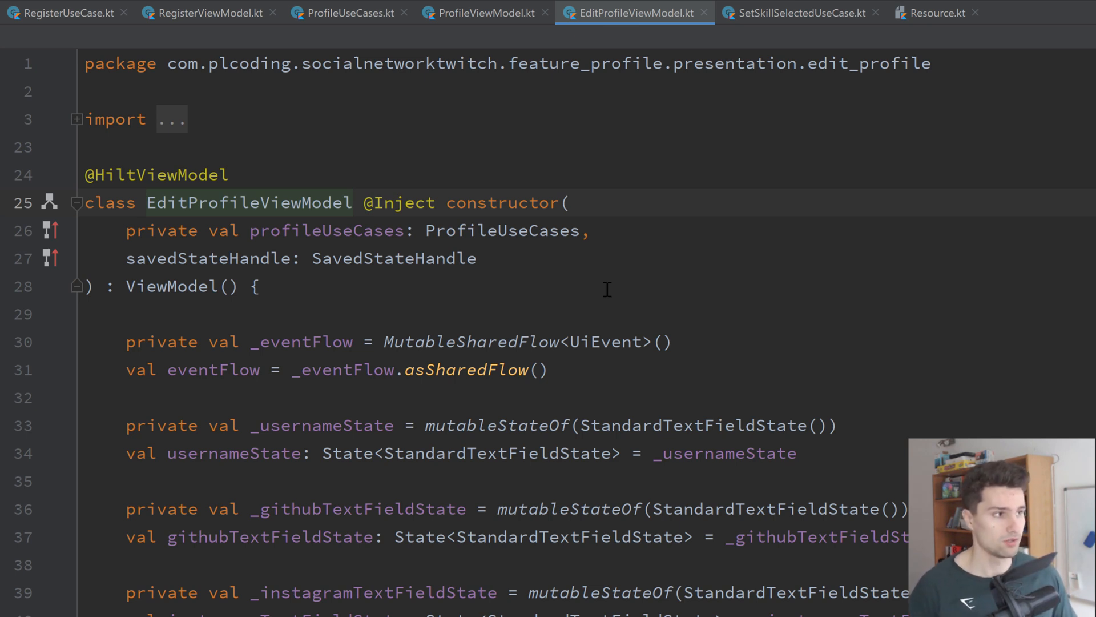
mouse_move(431, 228)
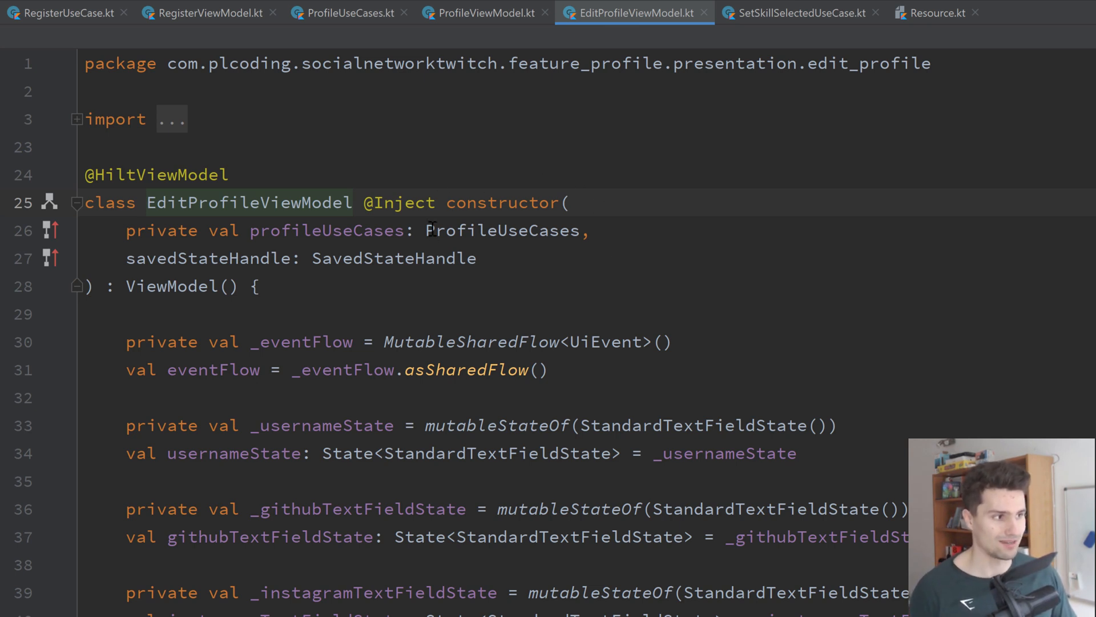
left_click(485, 13)
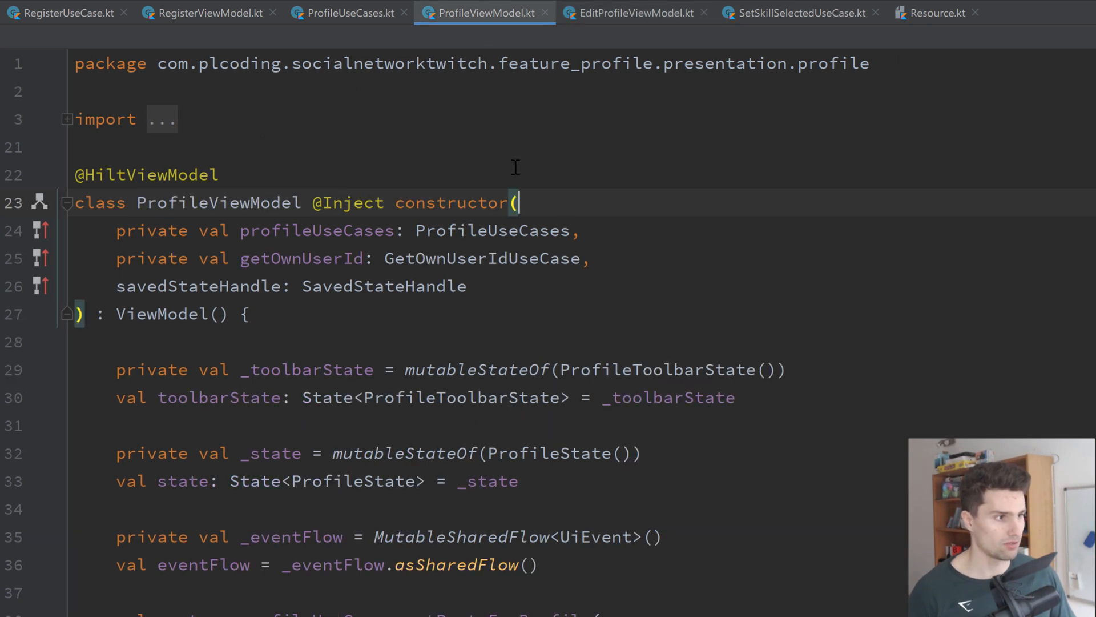
left_click(346, 12)
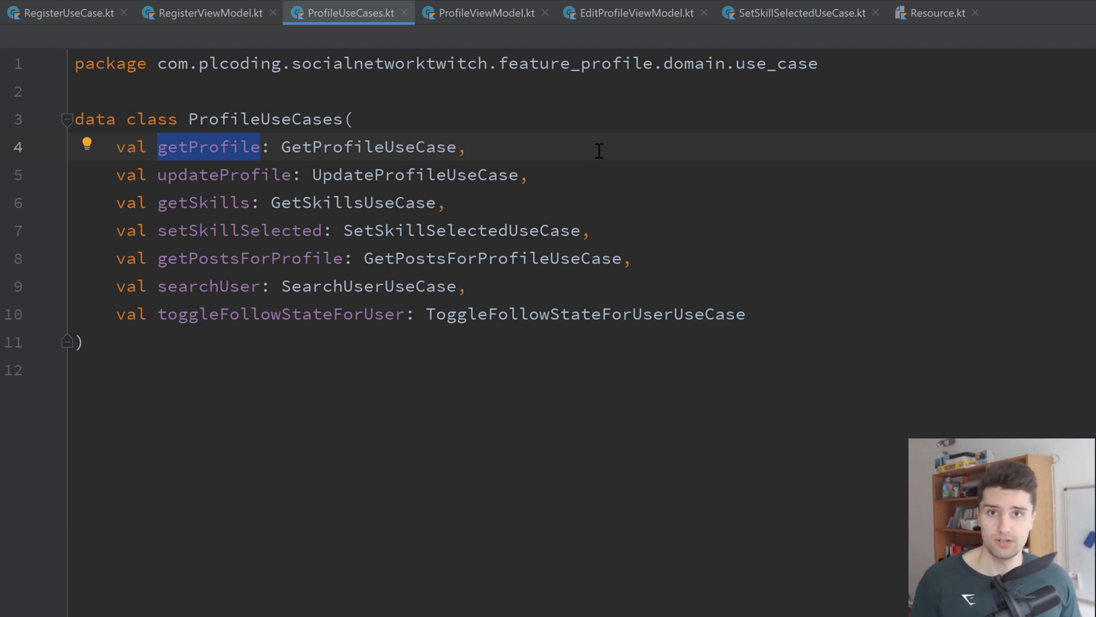
left_click(484, 12)
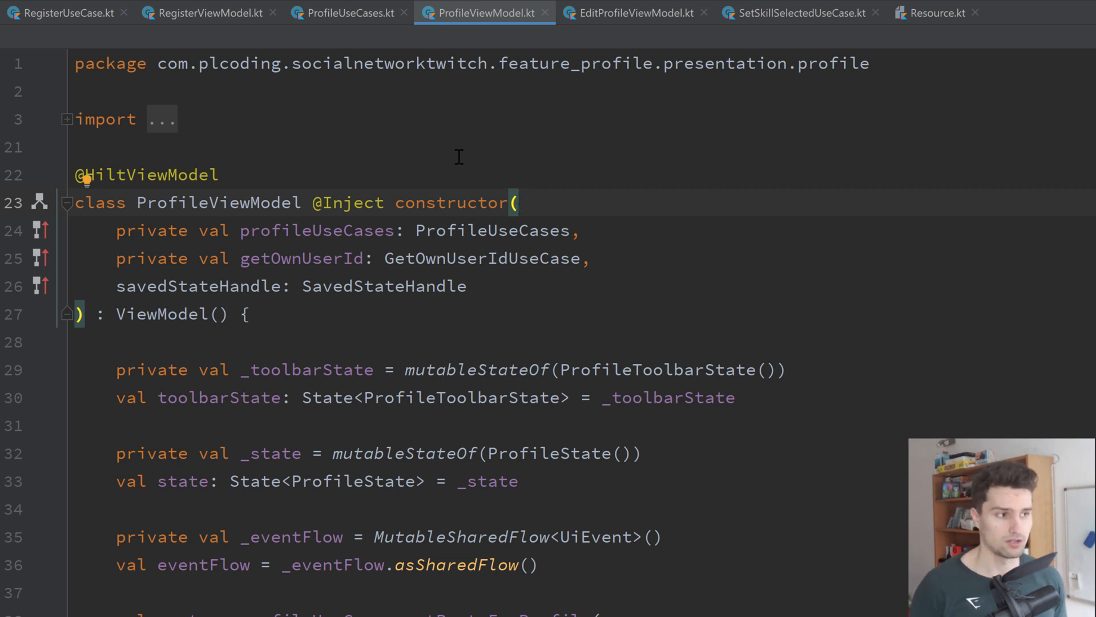
mouse_move(773, 259)
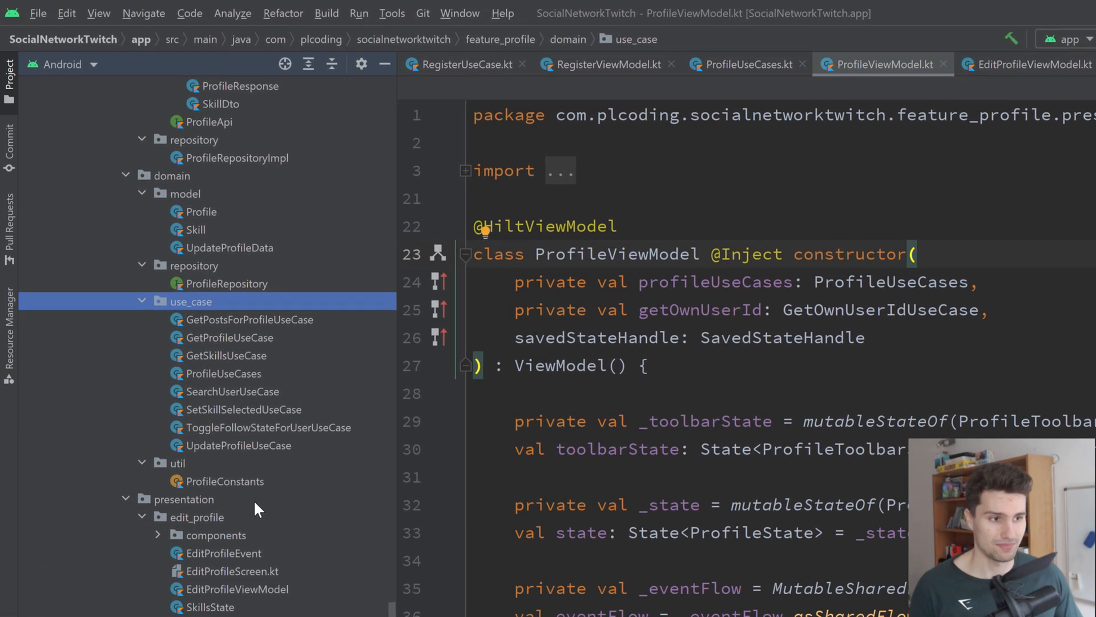
scroll("down", 3)
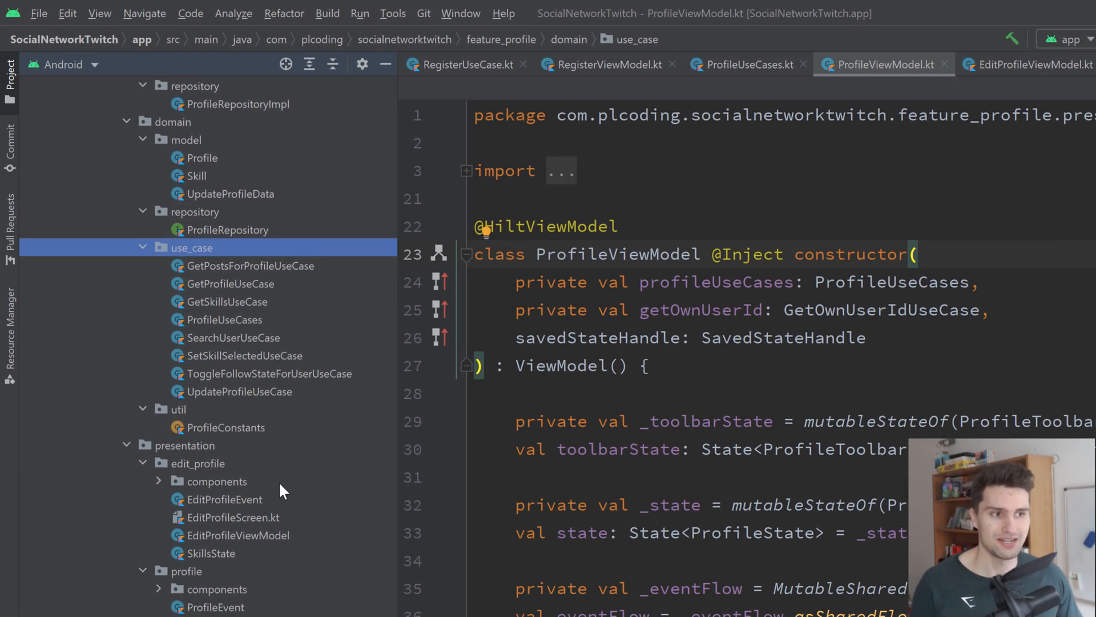
mouse_move(272, 466)
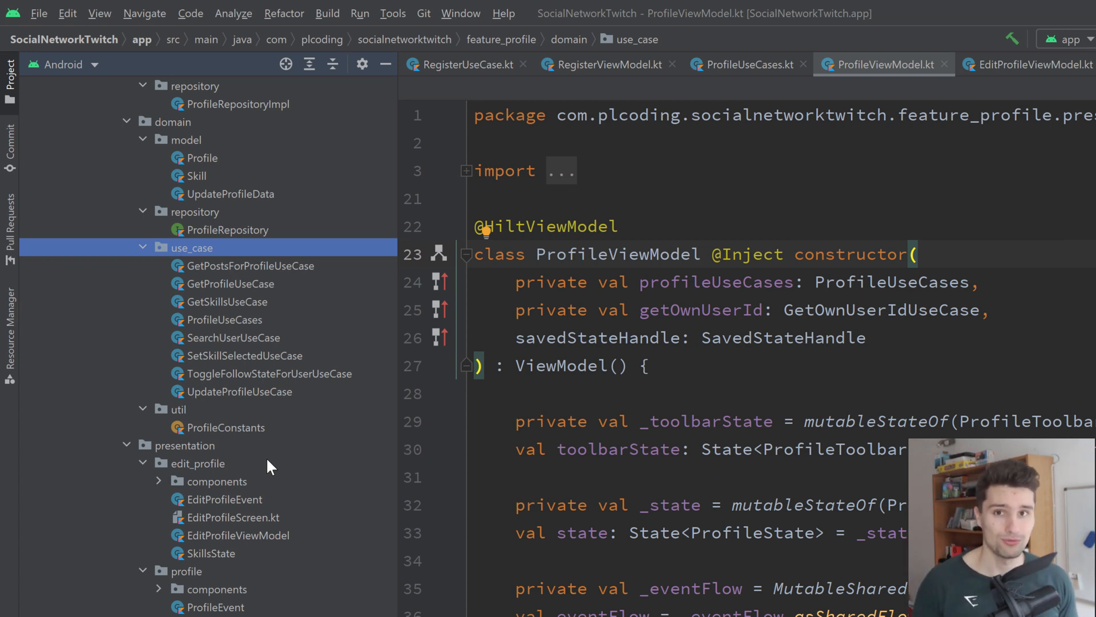
mouse_move(328, 343)
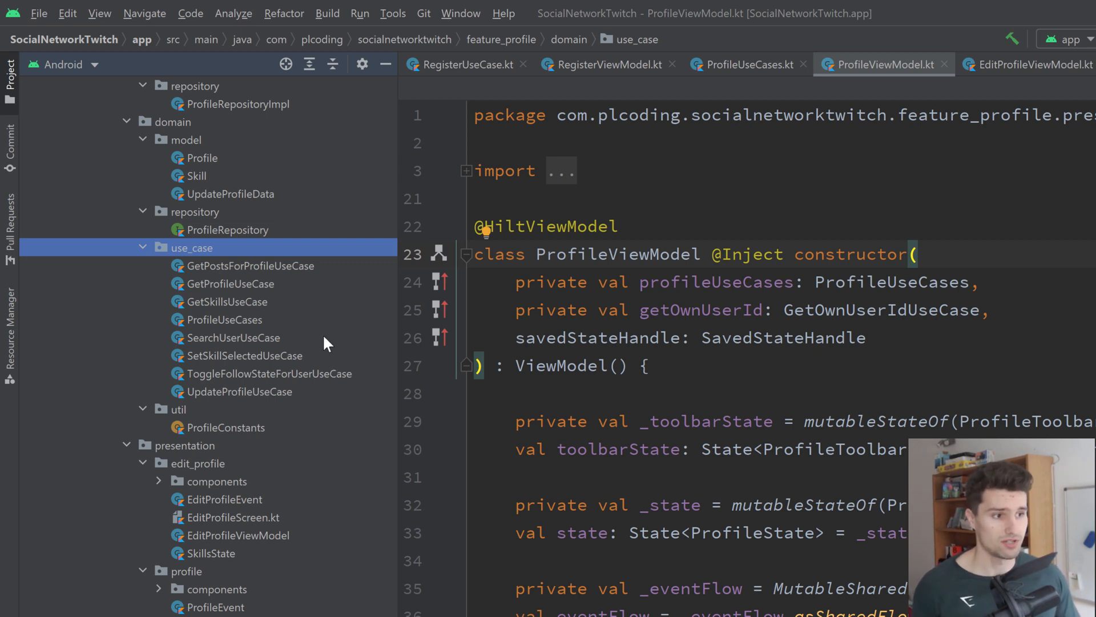
left_click(230, 283)
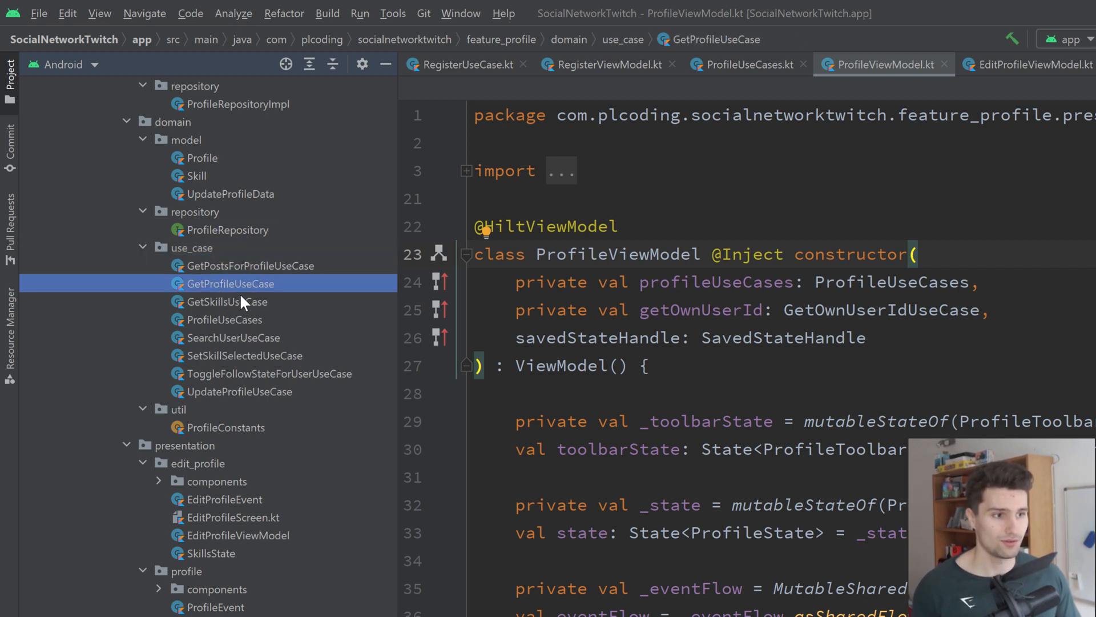
left_click(232, 337)
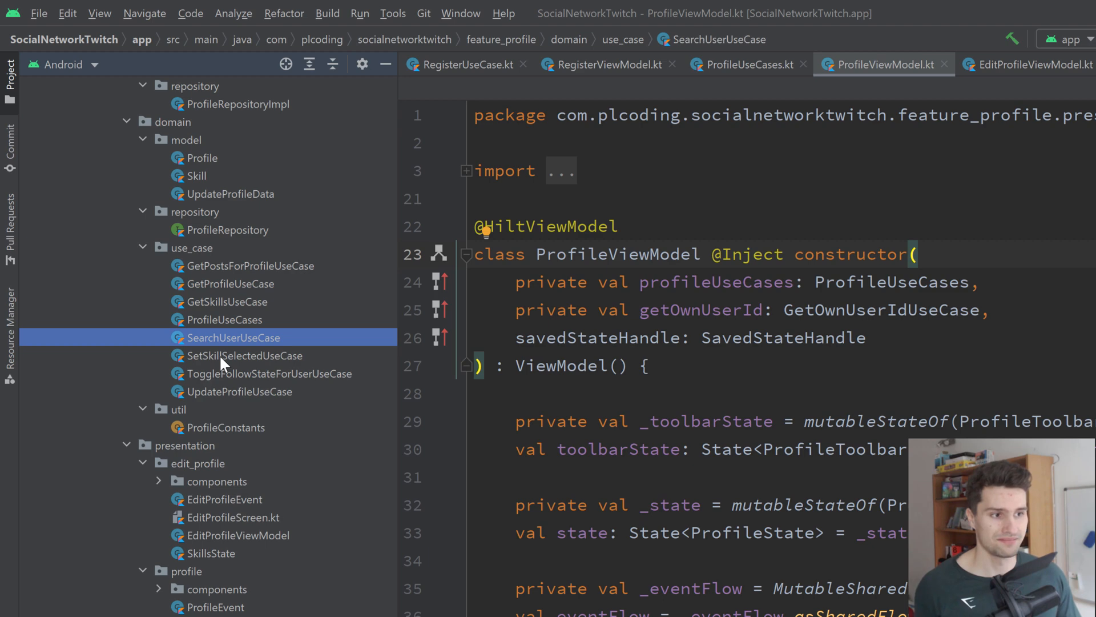
left_click(246, 355)
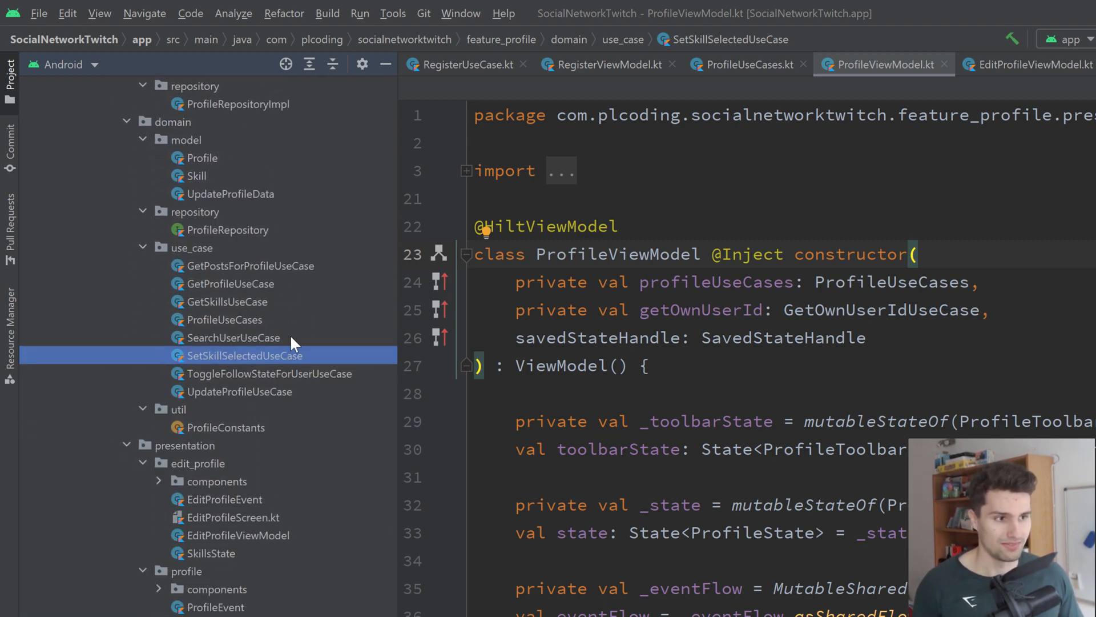
mouse_move(237, 300)
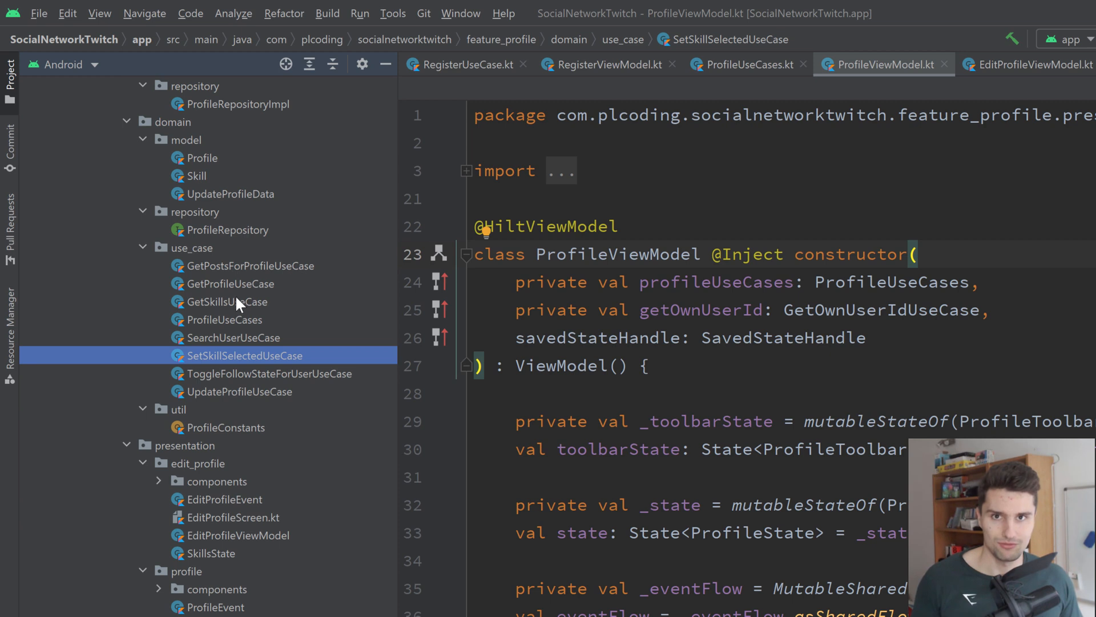
mouse_move(250, 320)
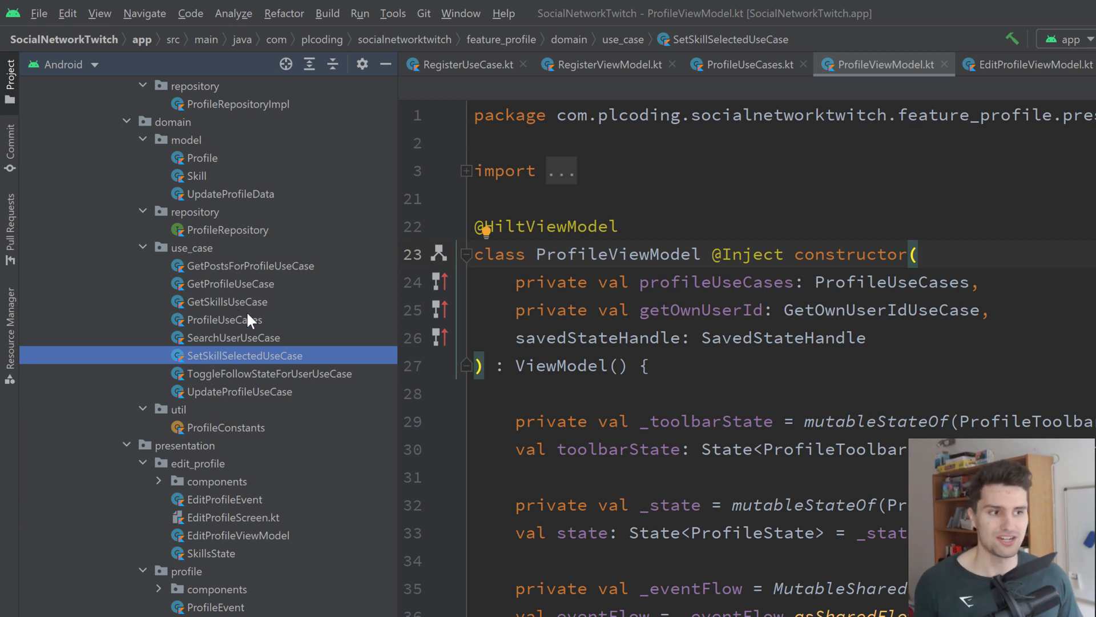
left_click(250, 266)
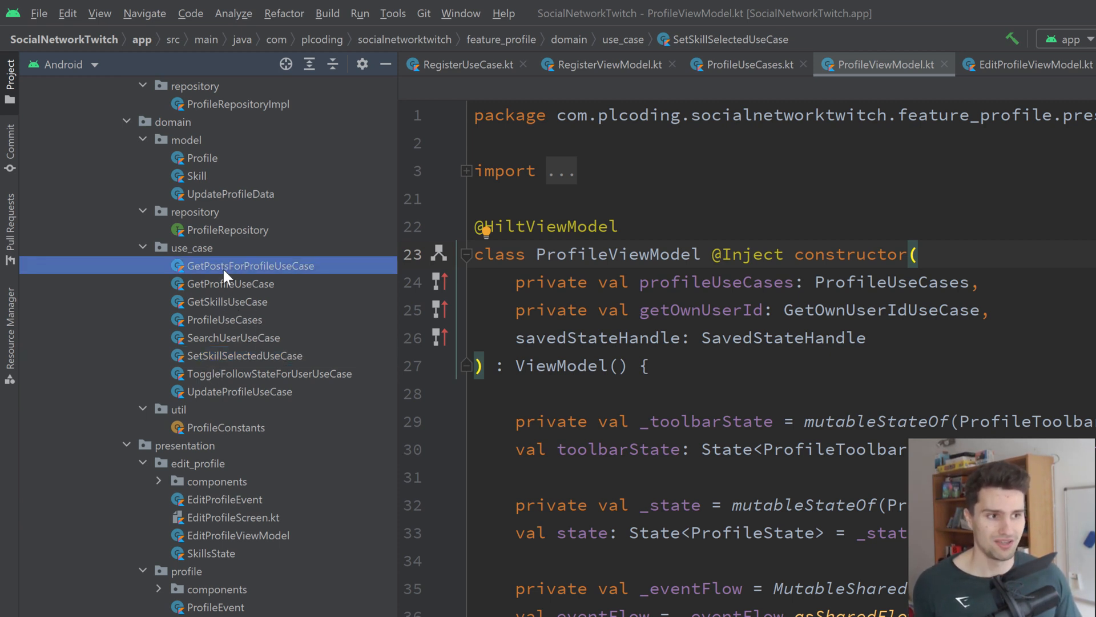
left_click(233, 338)
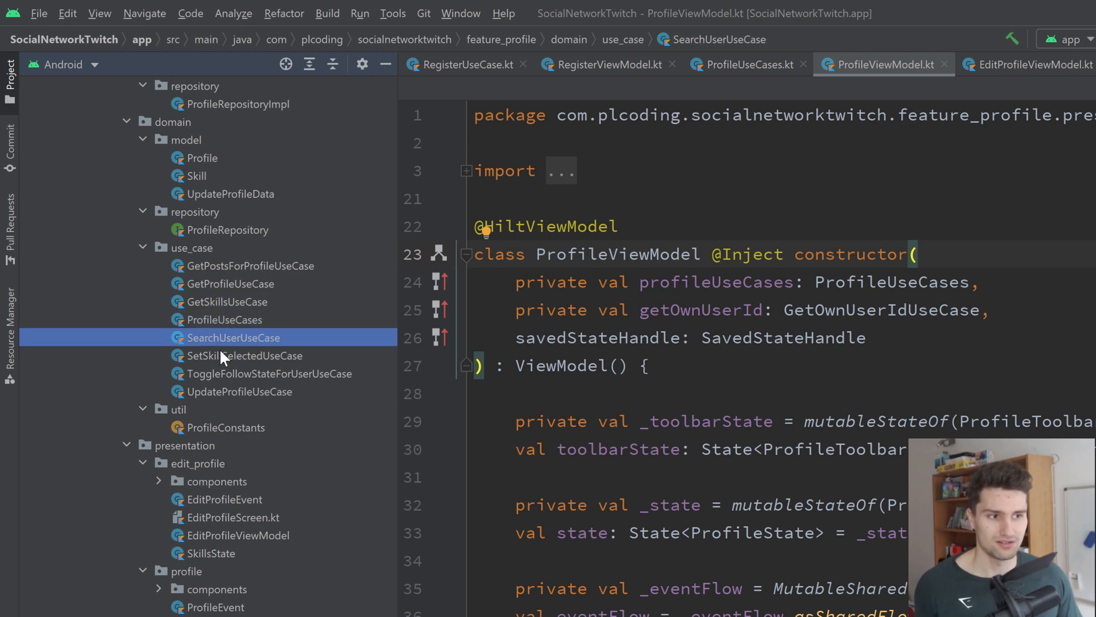
left_click(191, 246)
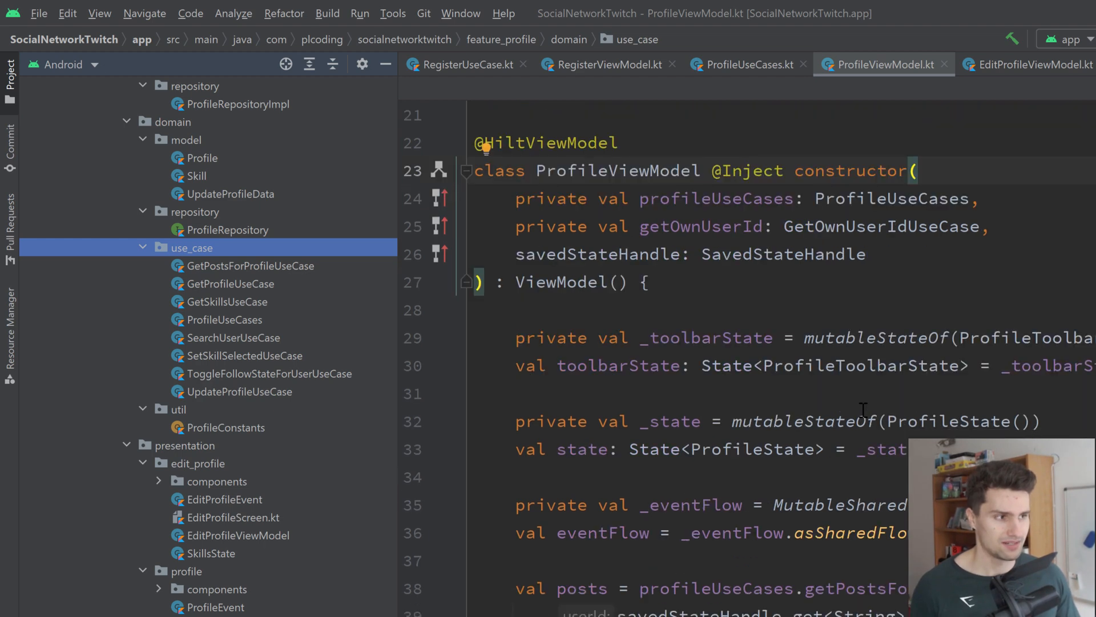
Scroll ProfileViewModel.kt to the getProfile function and select its profileUseCases.getProfile call
scroll("down", 3)
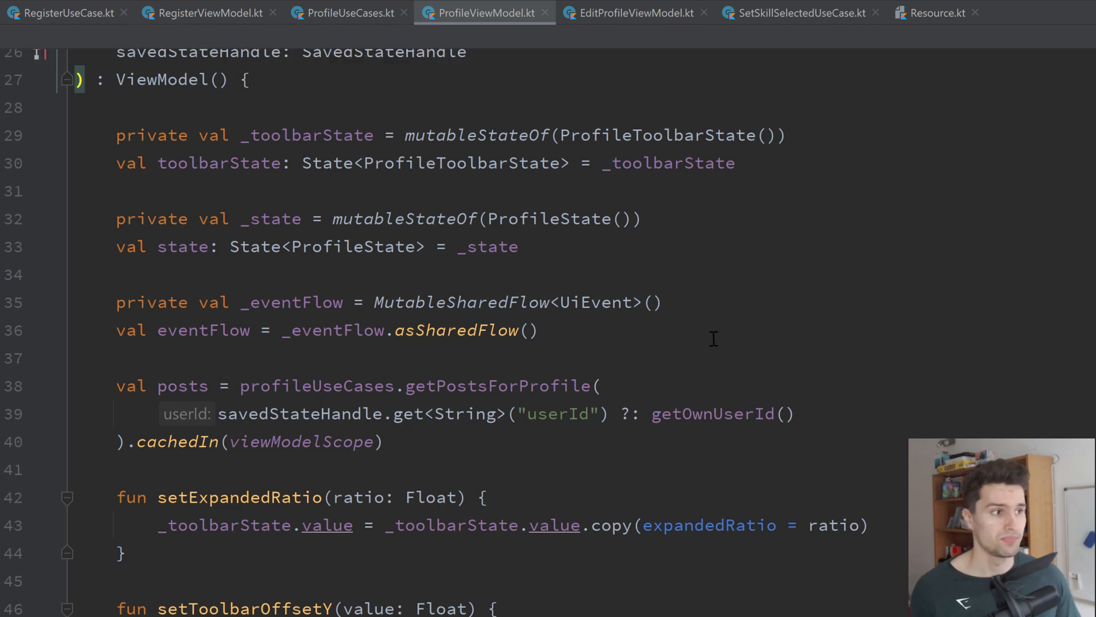
scroll("up", 3)
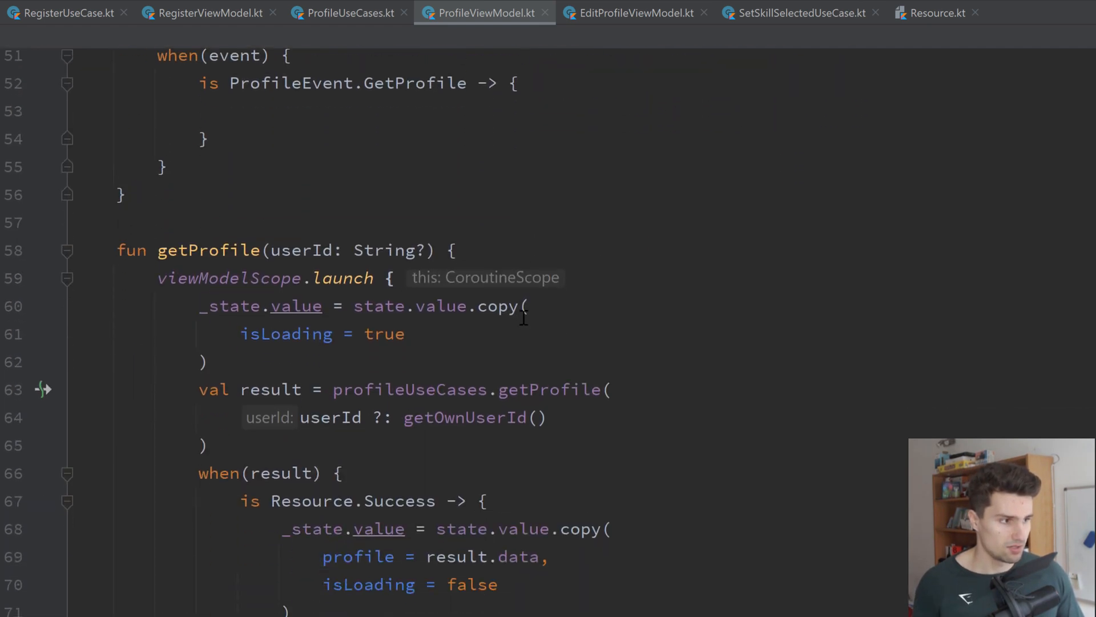
scroll("down", 3)
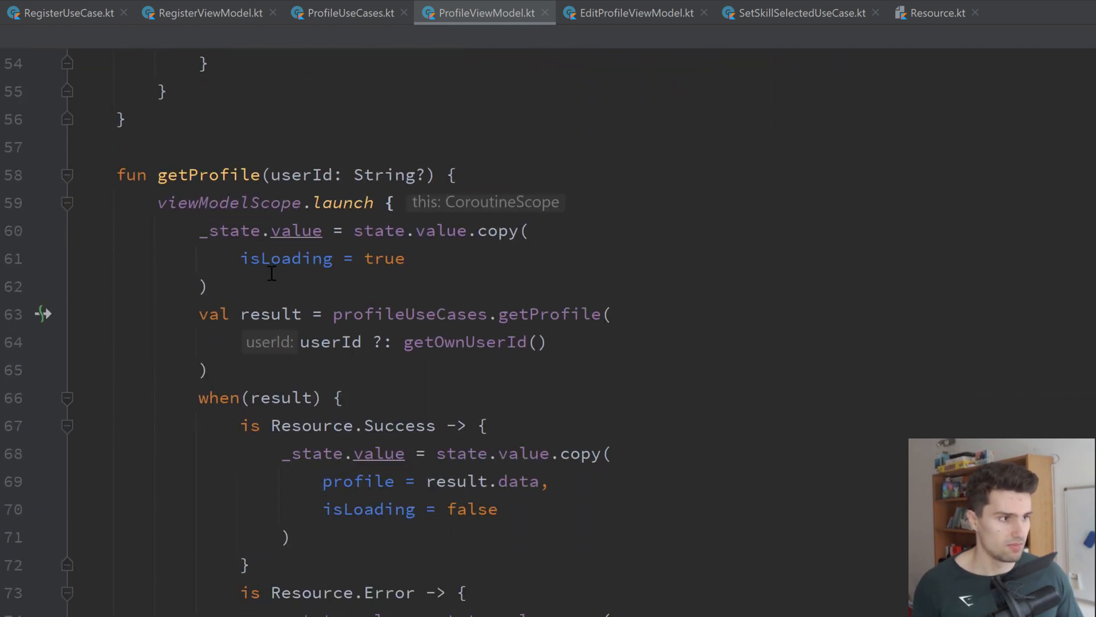
left_click_drag(201, 230, 206, 286)
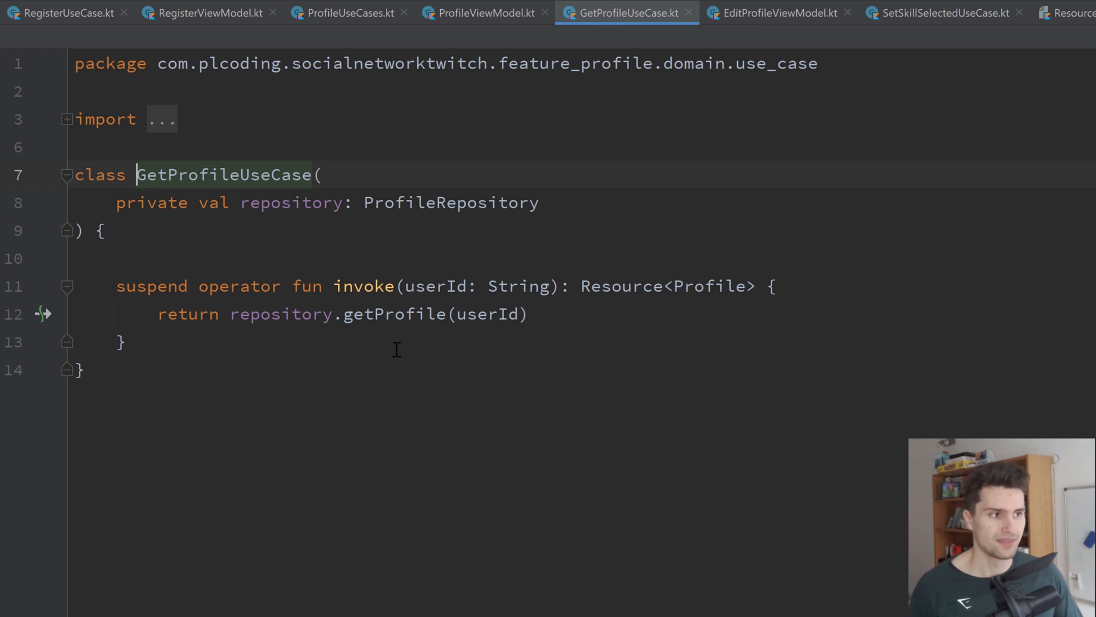
mouse_move(445, 443)
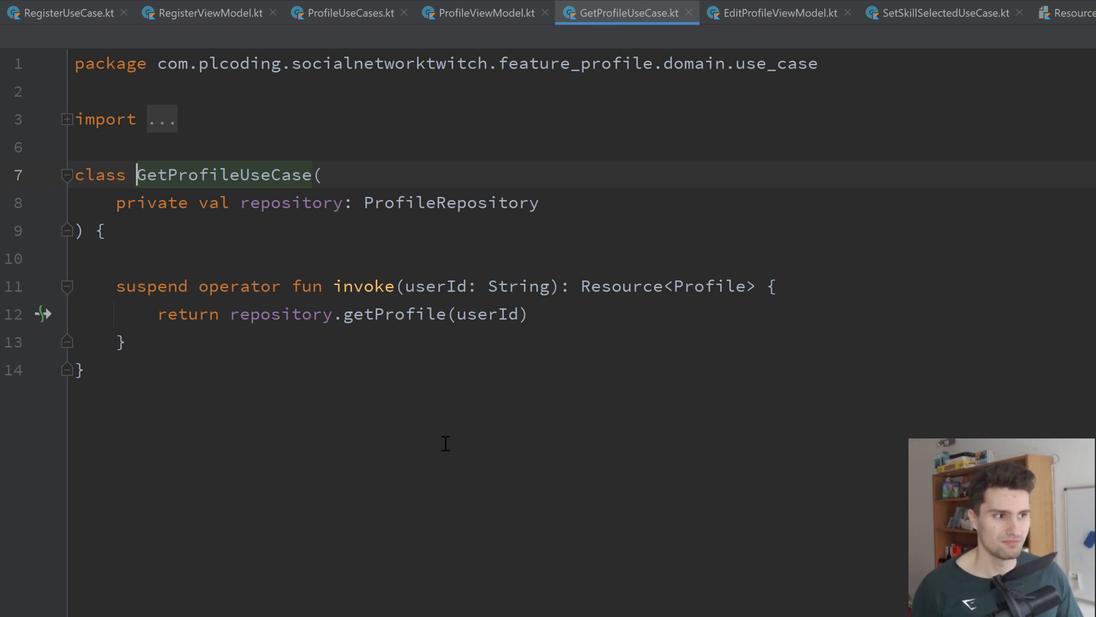
mouse_move(335, 365)
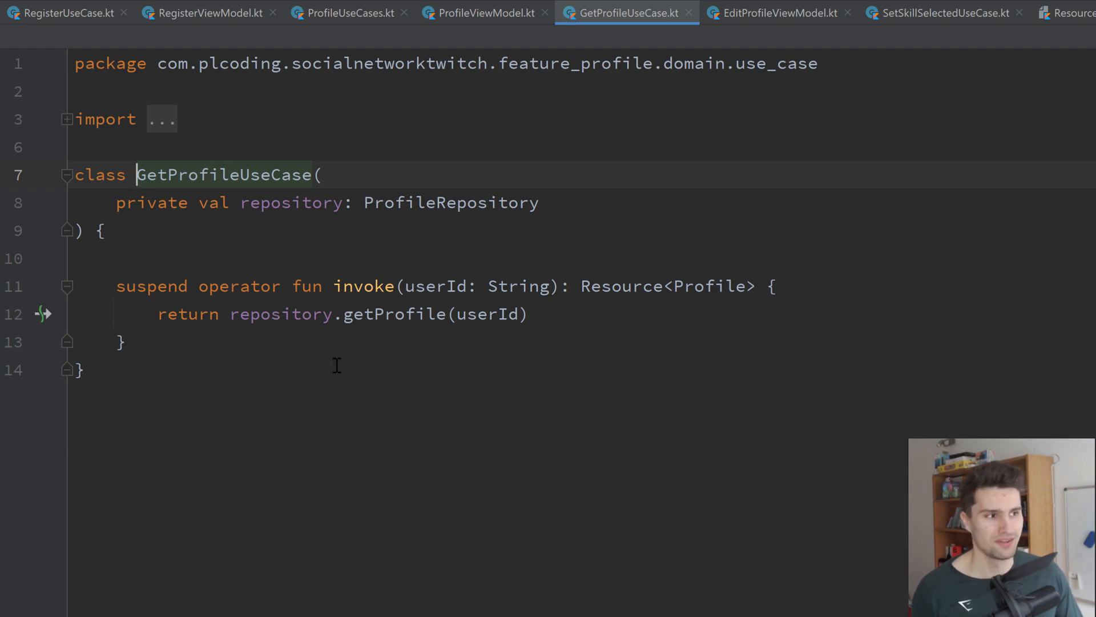
mouse_move(203, 461)
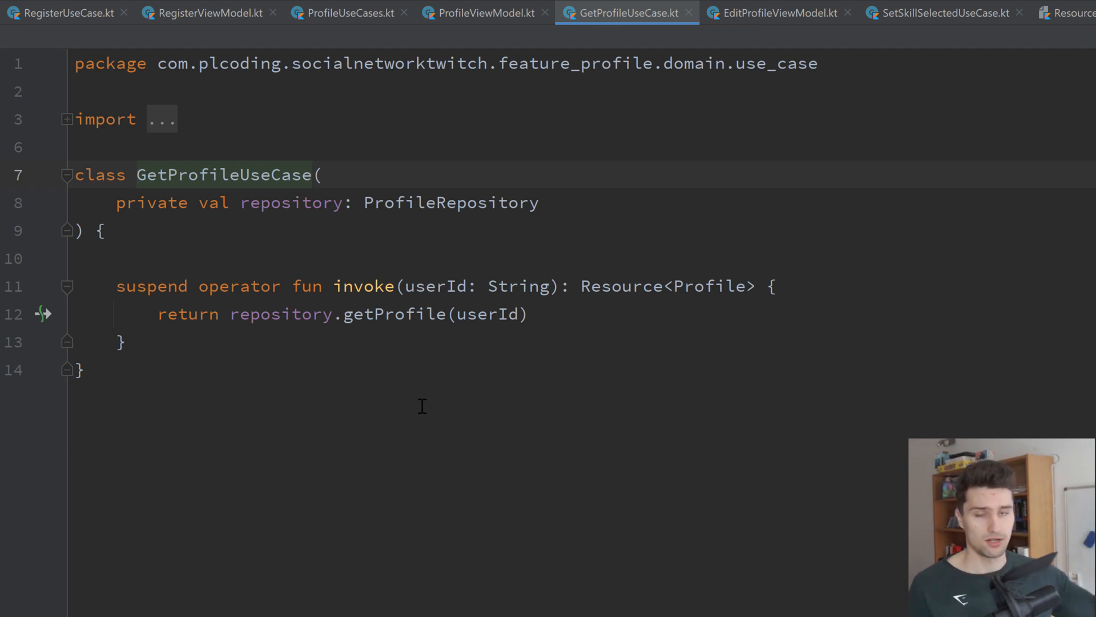
mouse_move(475, 418)
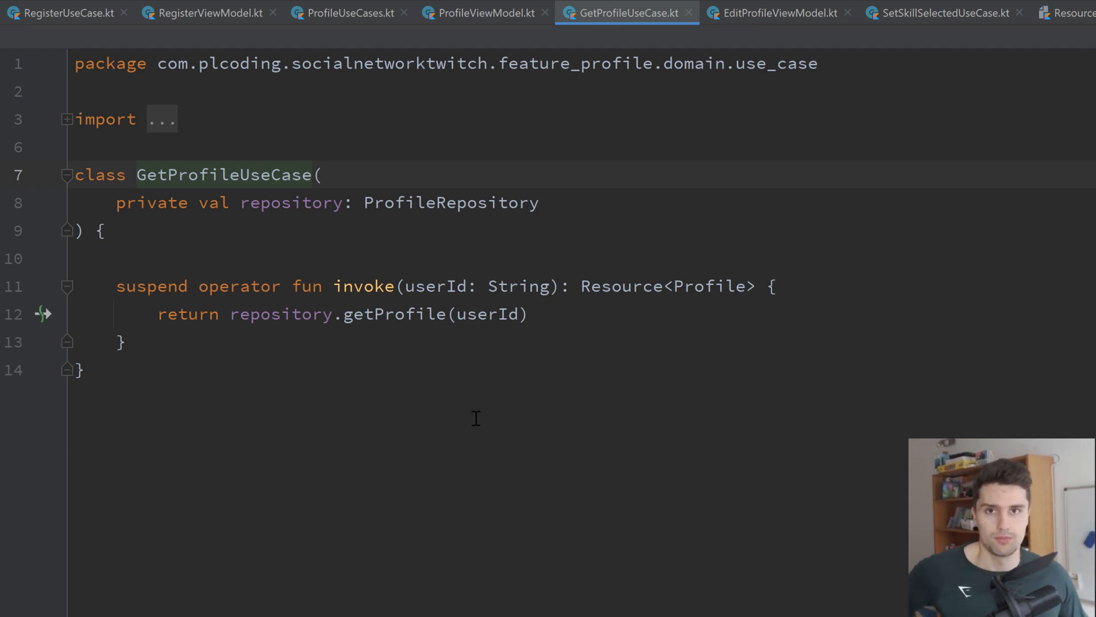